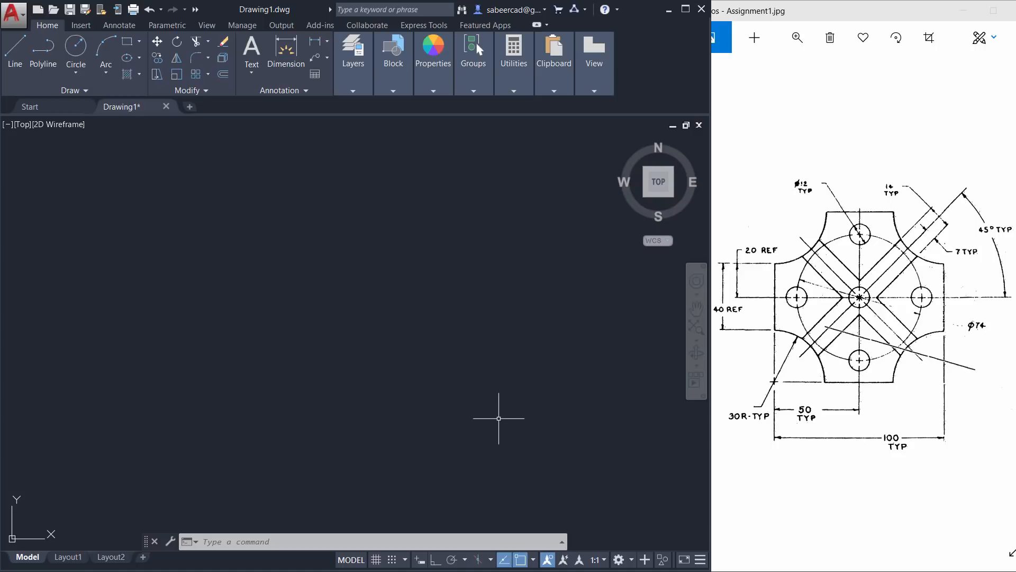
mouse_move(340, 357)
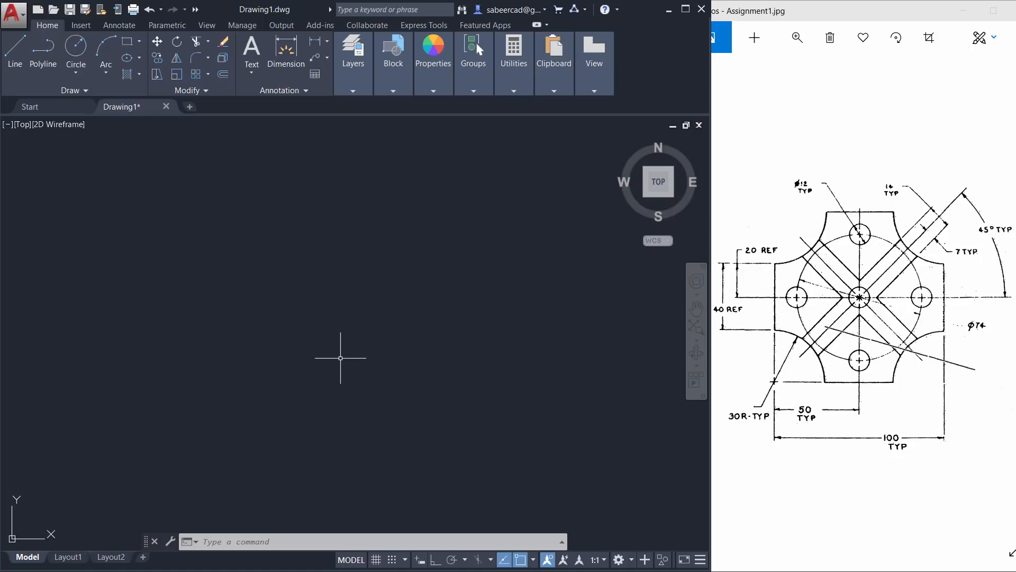
mouse_move(343, 355)
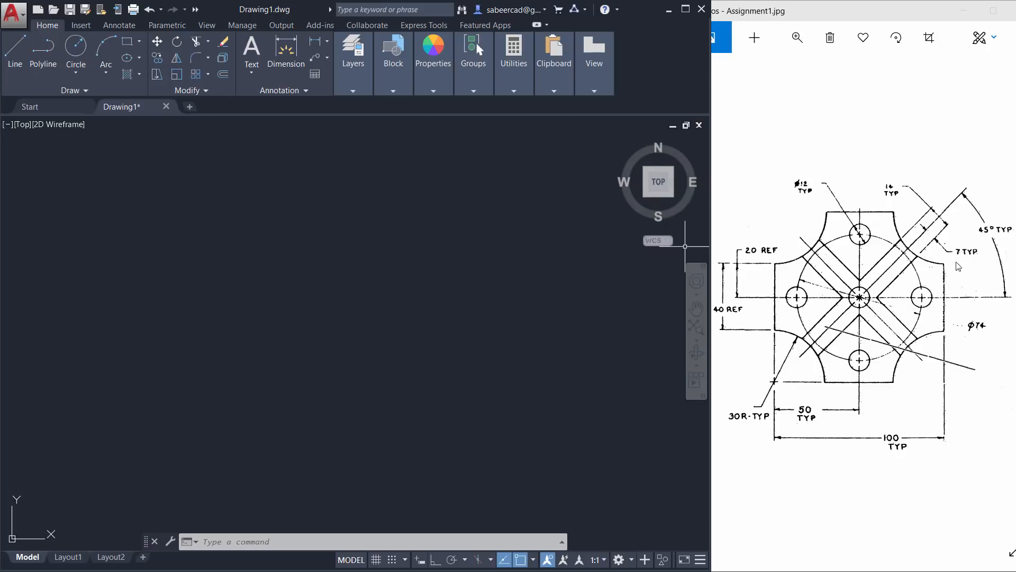
mouse_move(837, 299)
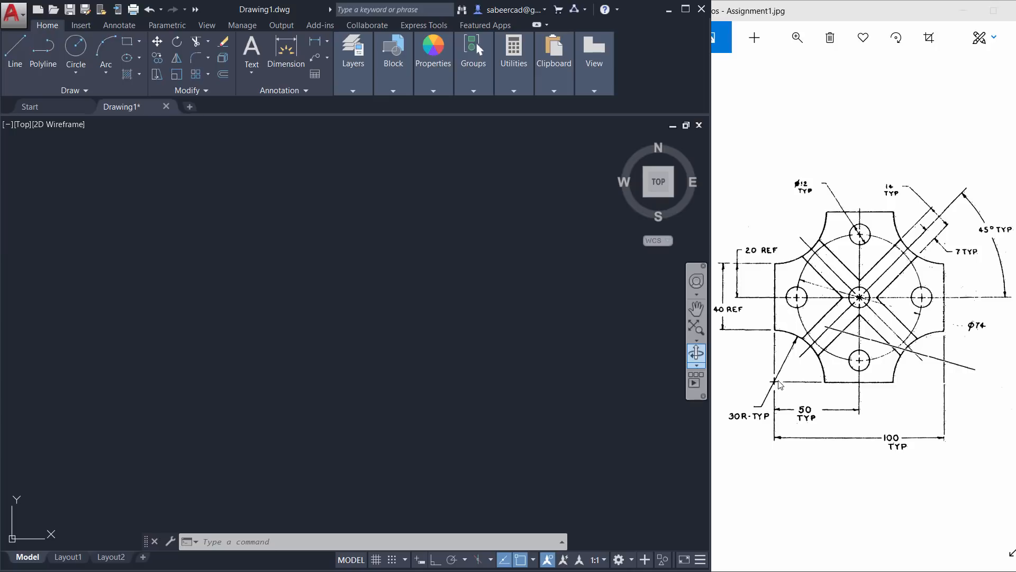
mouse_move(792, 441)
type("D")
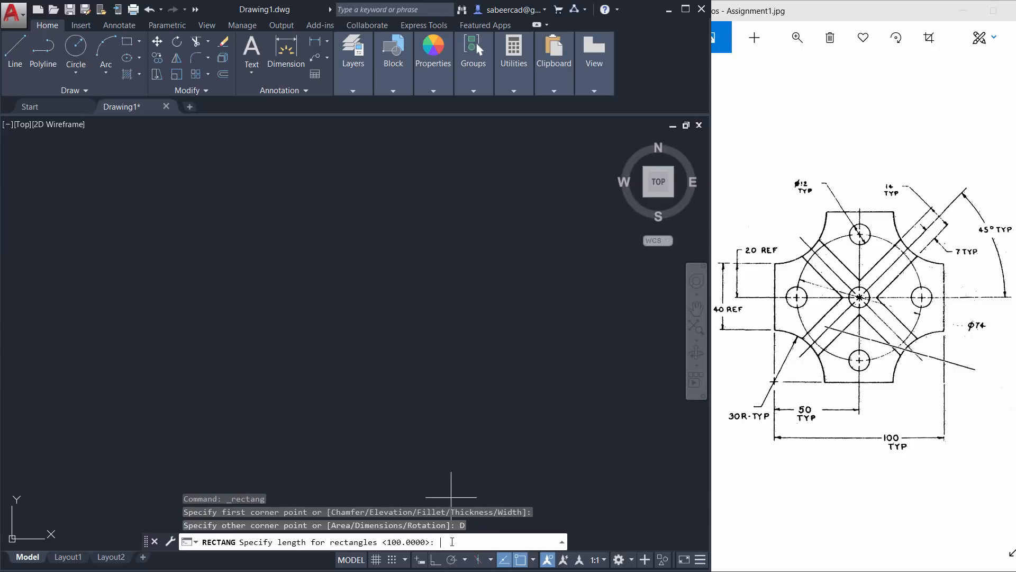
- Draw a 100 x 100 square using the rectangle's Dimensions option
type("100")
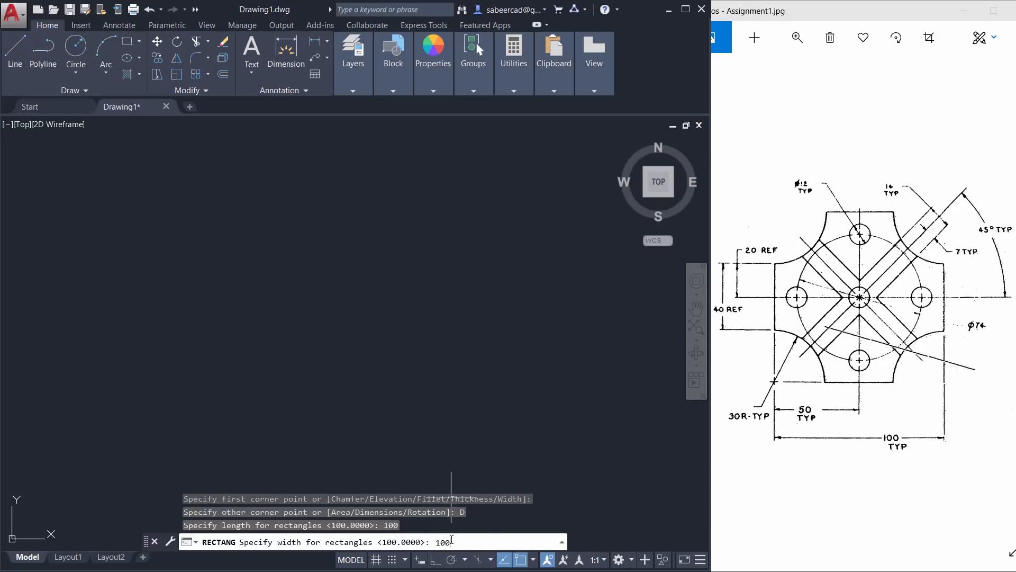
key("enter")
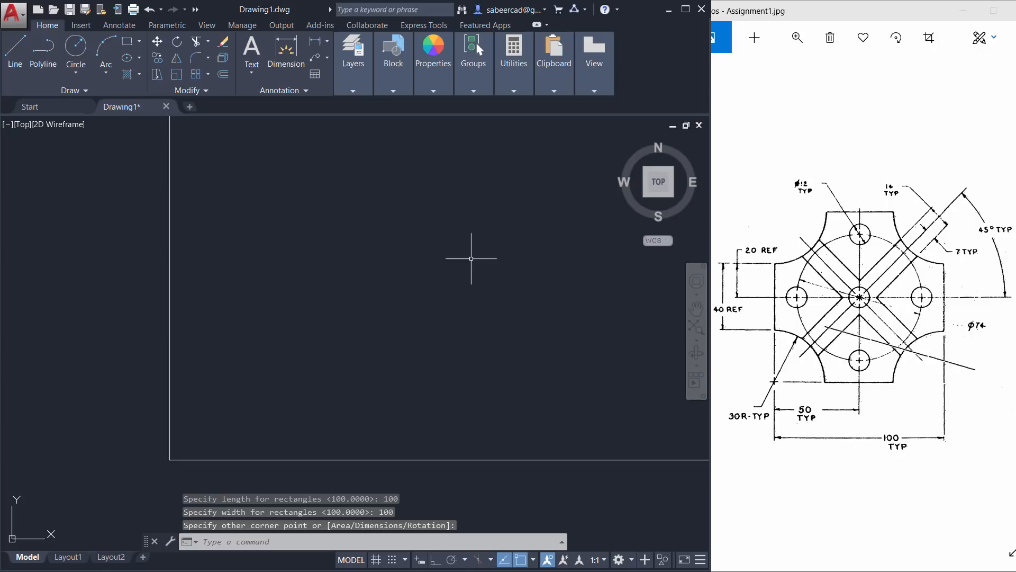
mouse_move(300, 339)
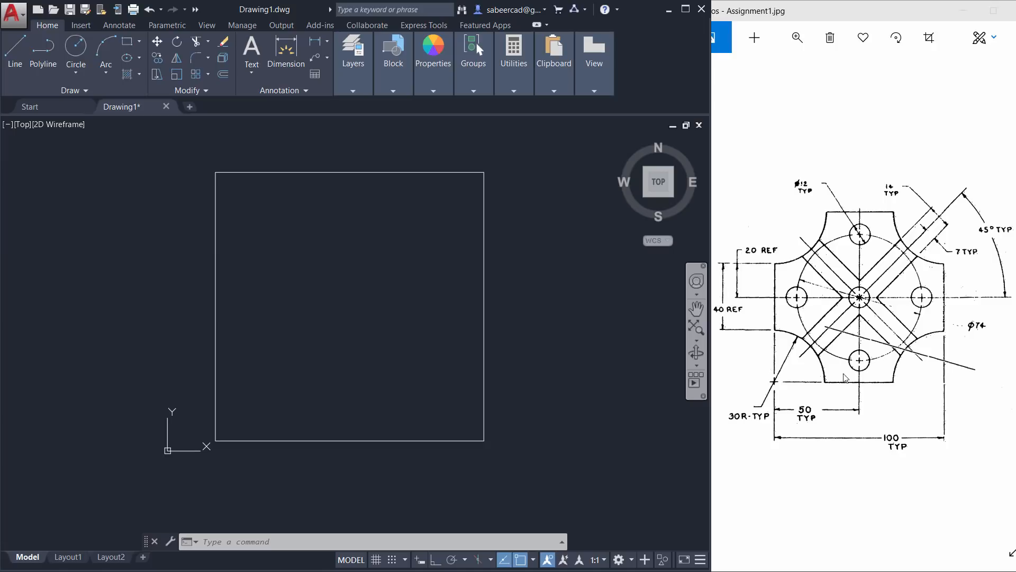
mouse_move(815, 335)
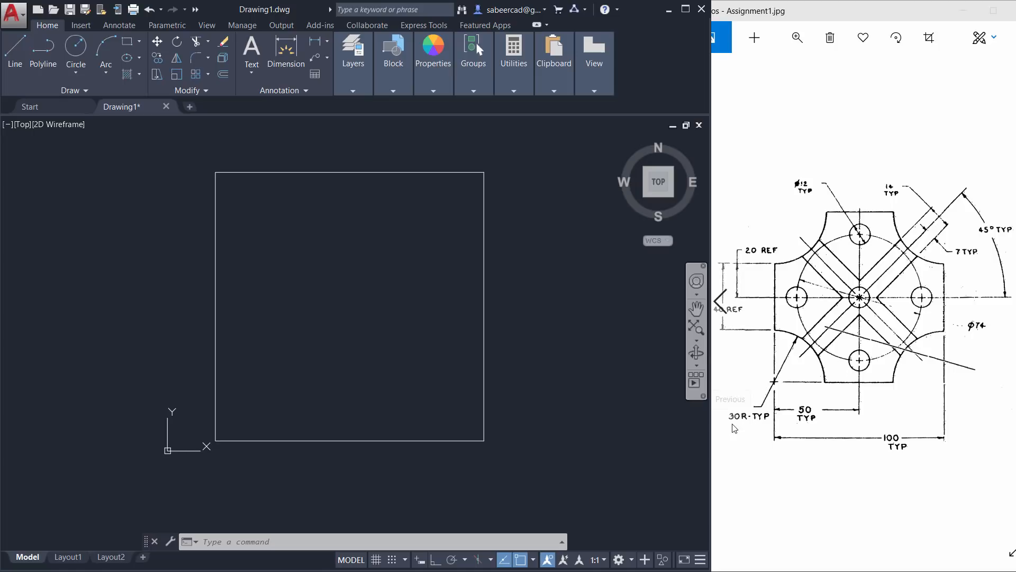
mouse_move(765, 428)
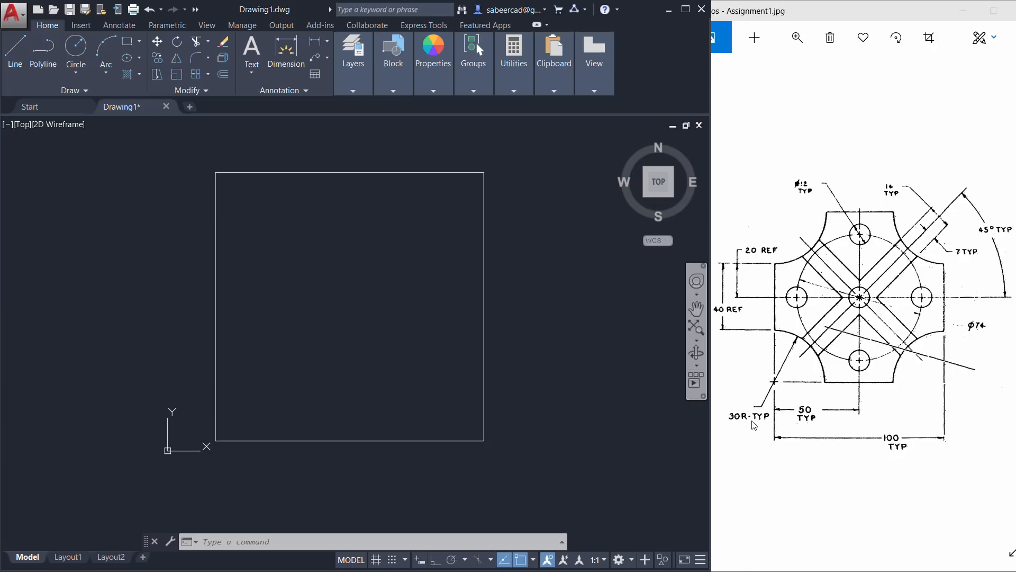
mouse_move(773, 403)
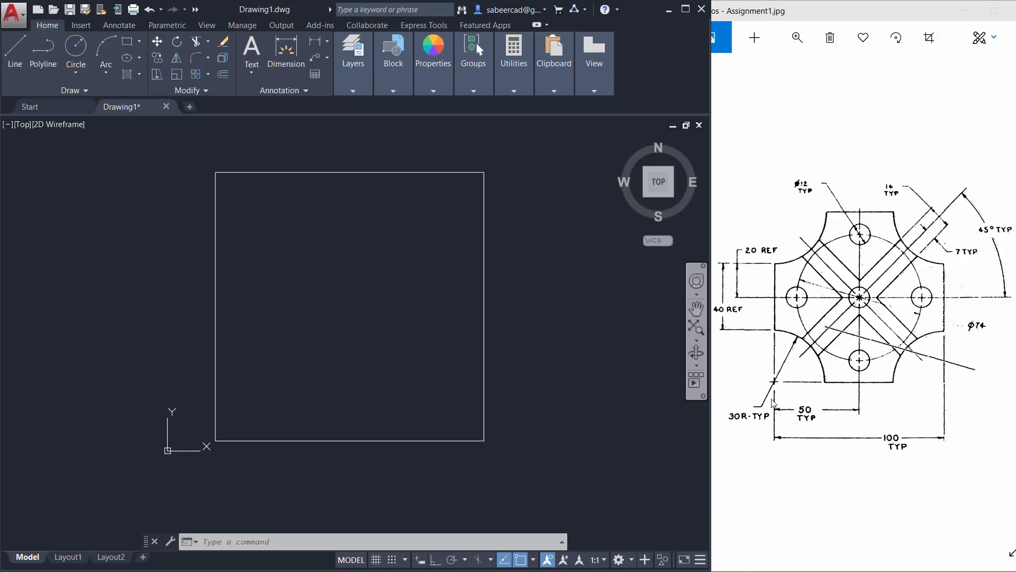
mouse_move(927, 334)
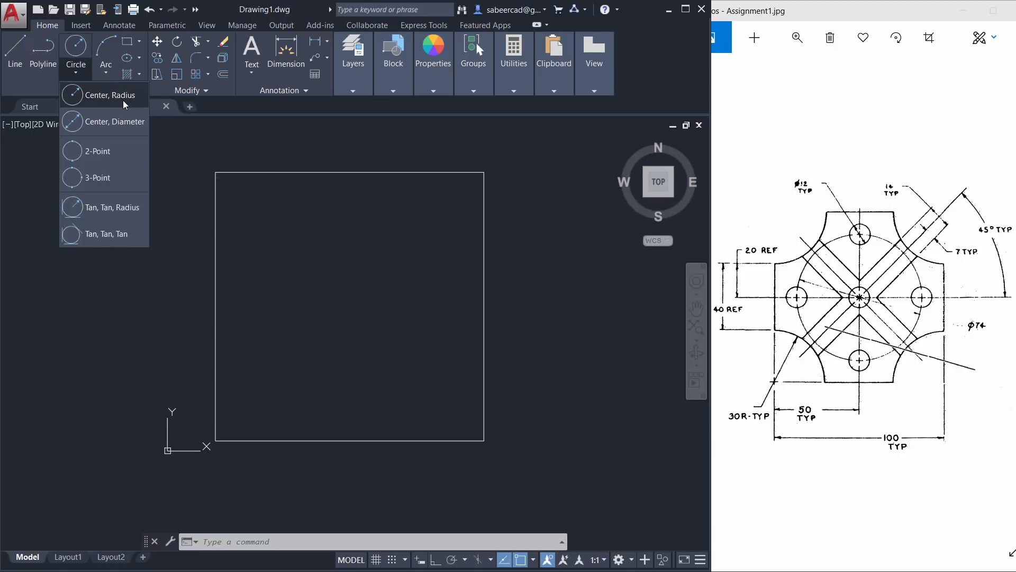
- Place an R30 circle centred at the square's top-left corner point
left_click(109, 94)
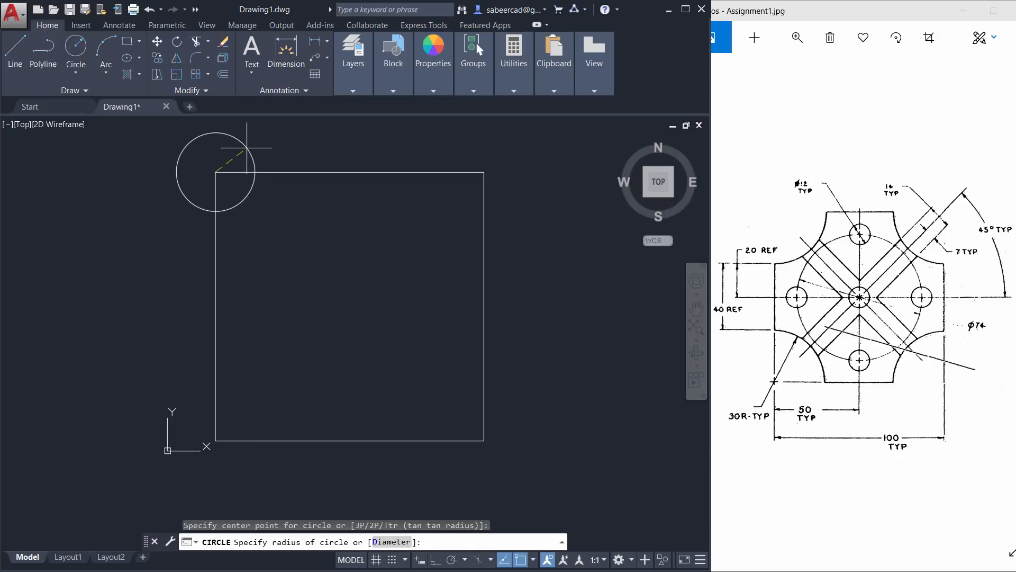
type("30")
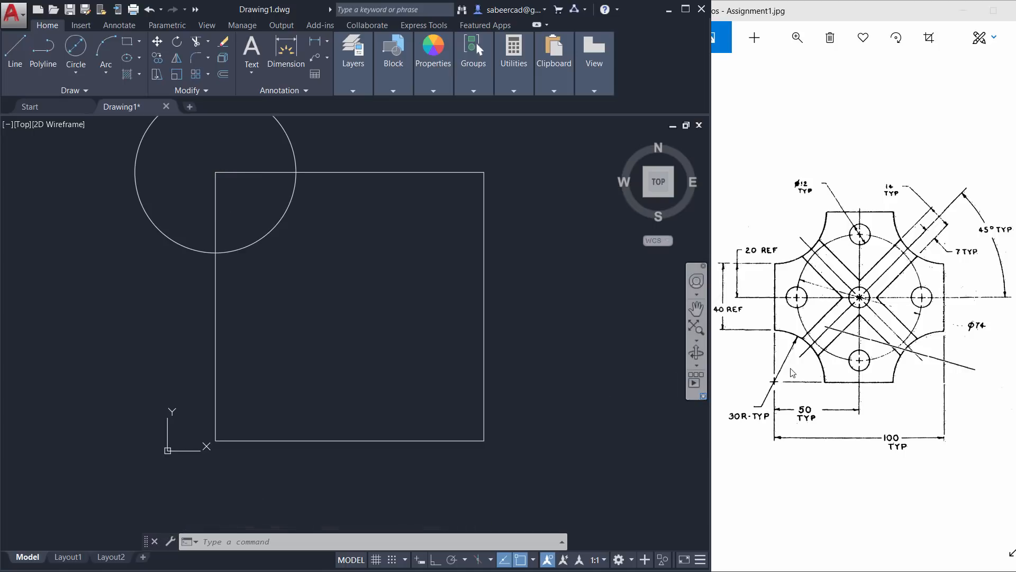
mouse_move(873, 383)
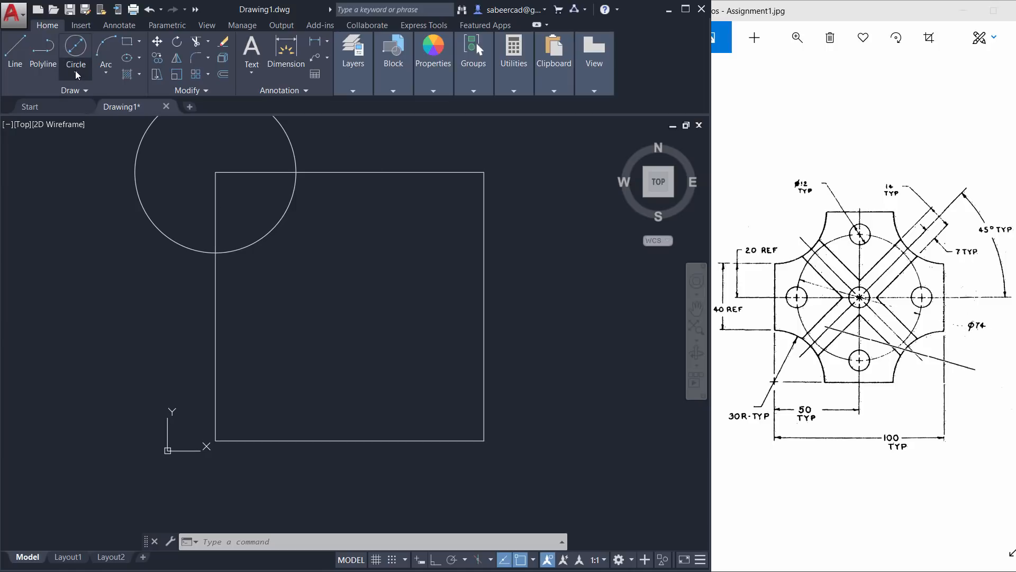
- Draw a 74-diameter circle snapped to the square's geometric centre
left_click(75, 54)
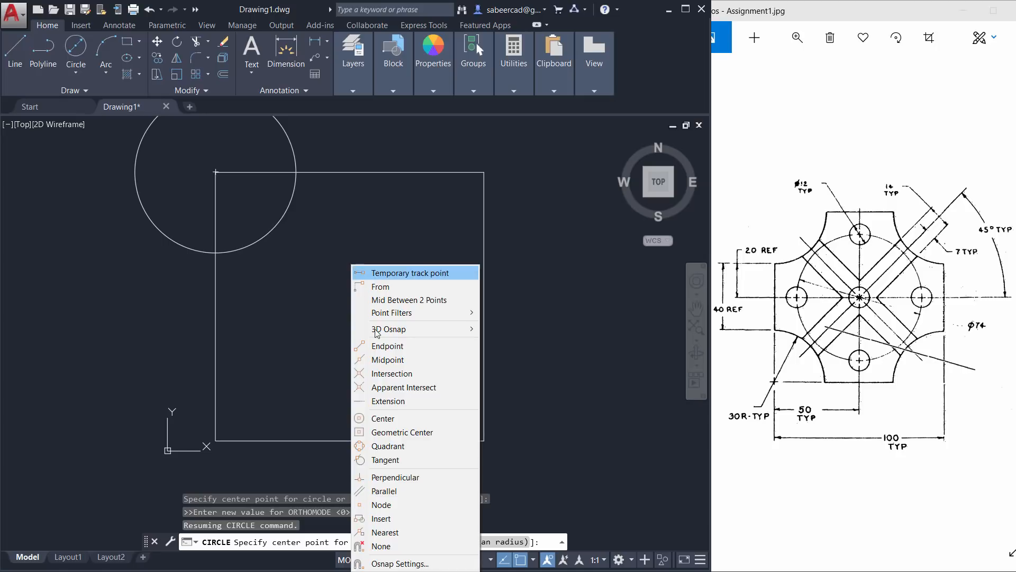
left_click(402, 433)
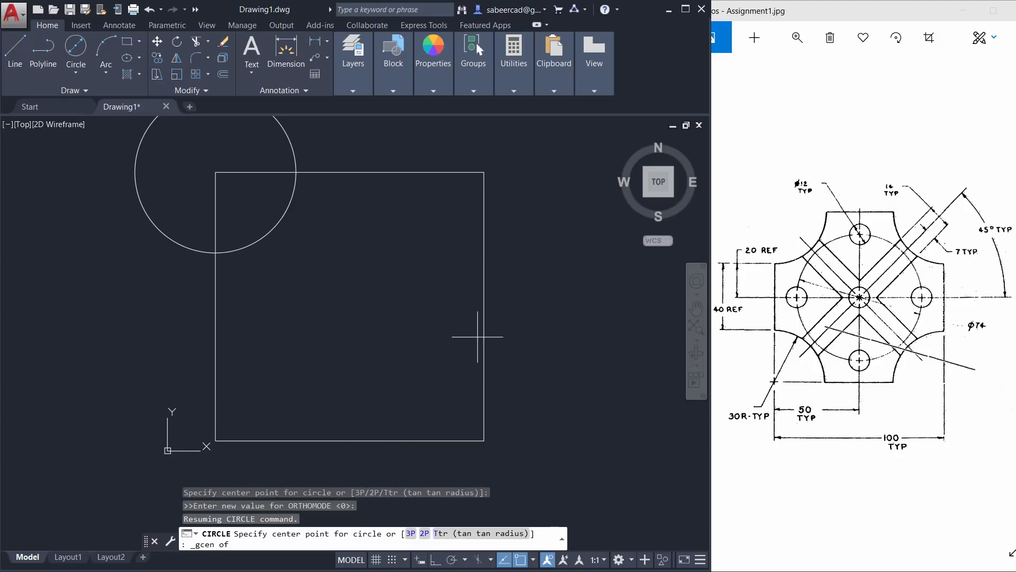
mouse_move(483, 334)
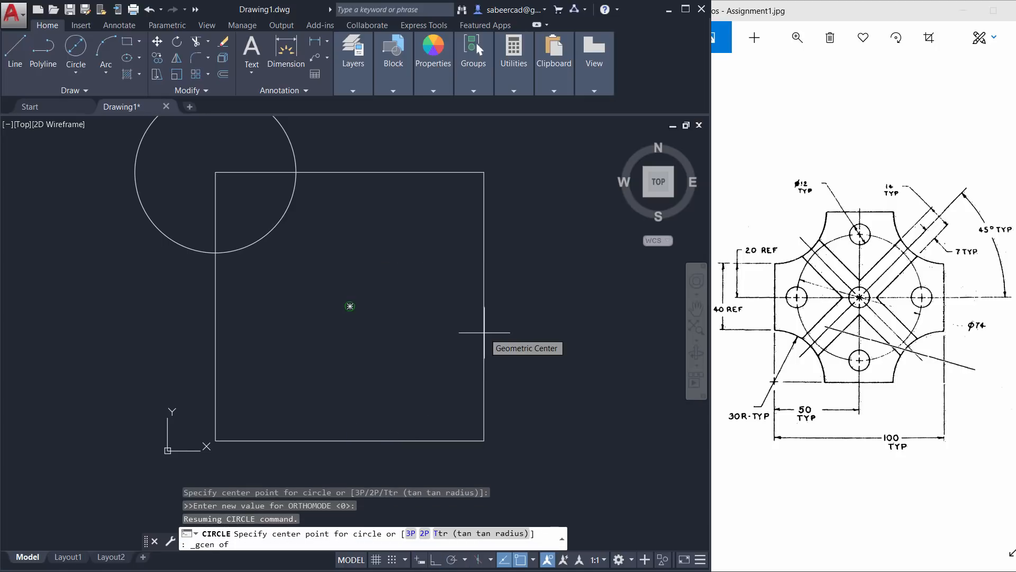
left_click(350, 306)
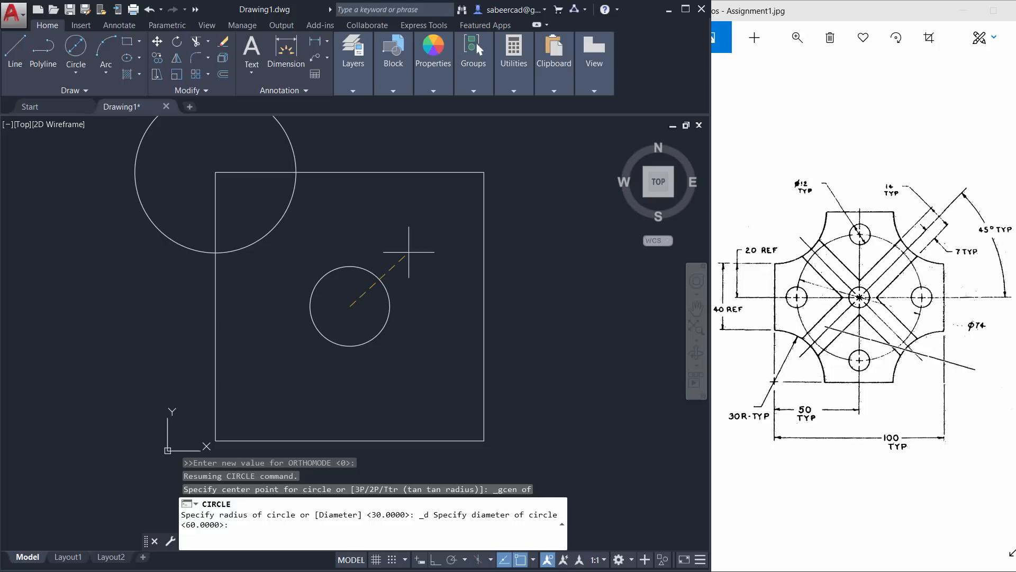
type("74")
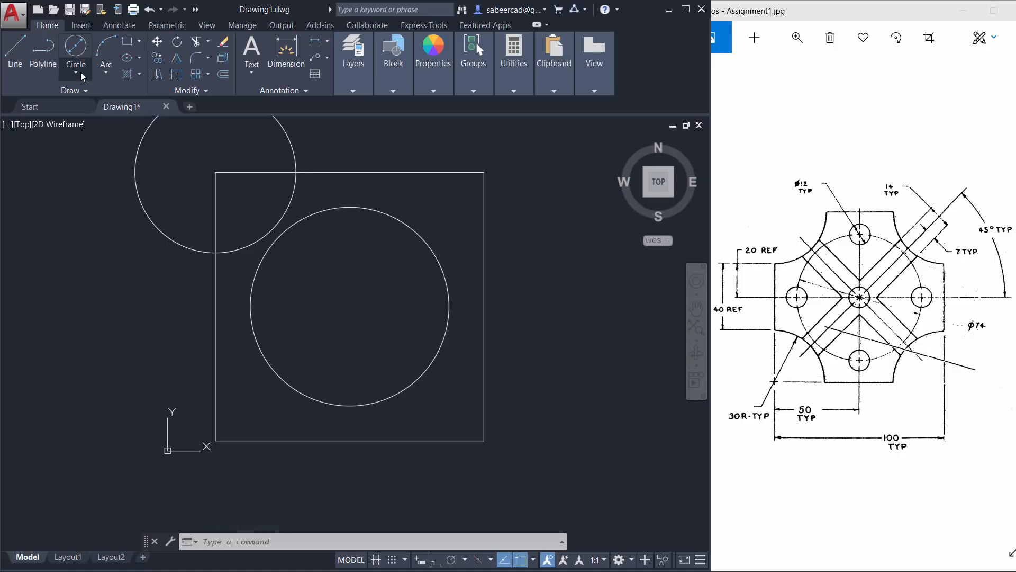
- Add a 12-diameter hole on the 74 circle's top quadrant point
left_click(75, 52)
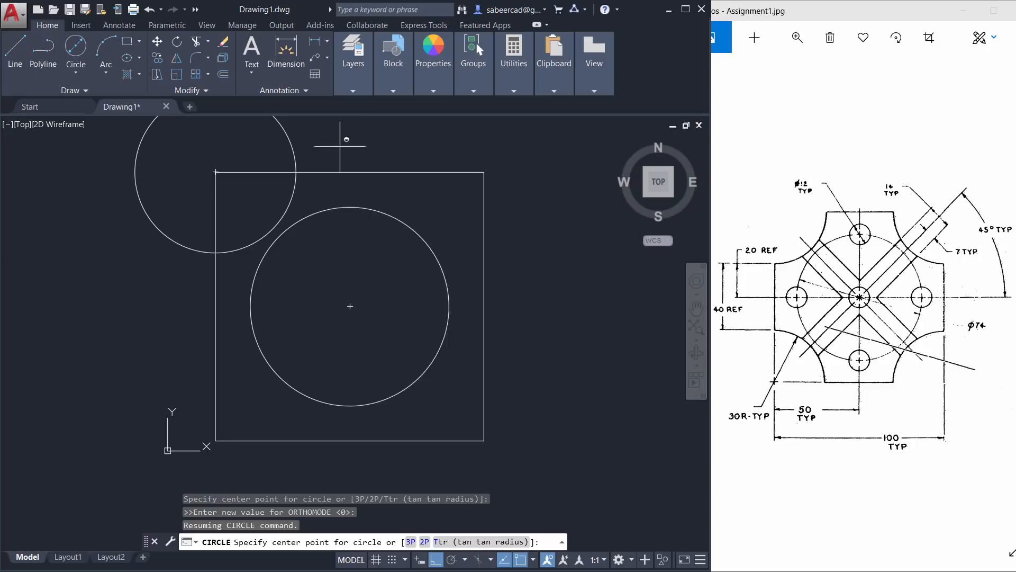
right_click(346, 139)
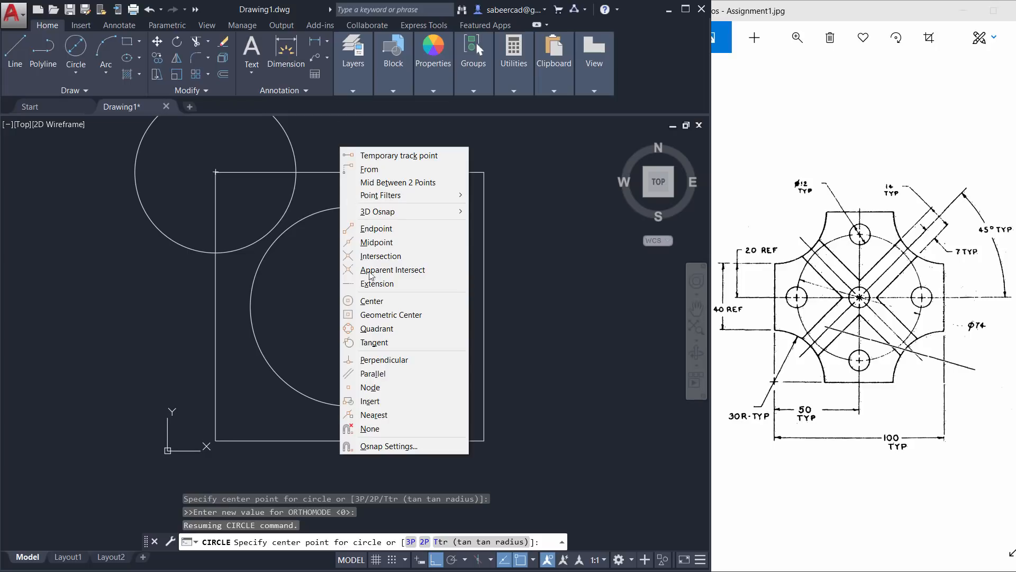
left_click(377, 329)
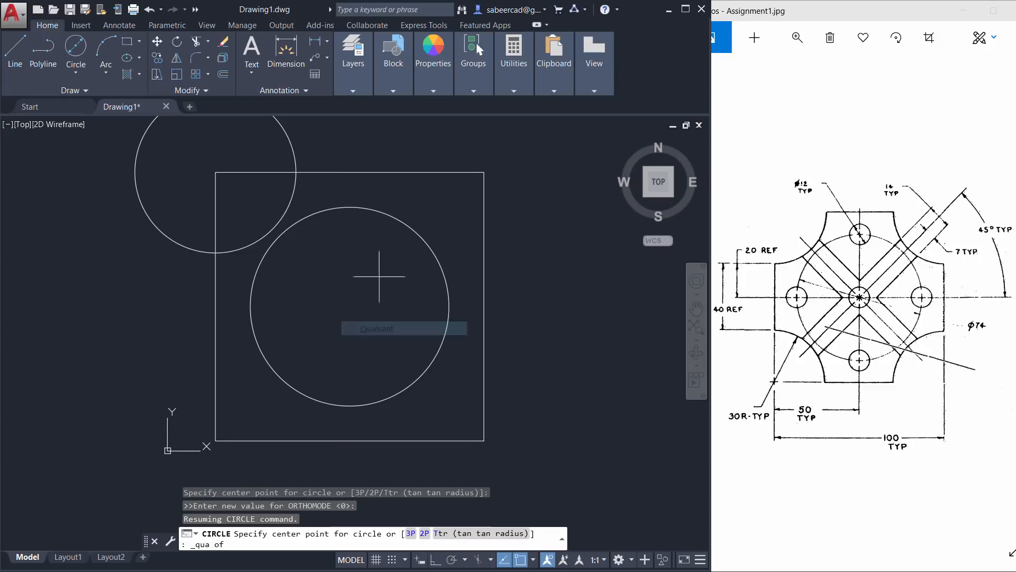
mouse_move(350, 207)
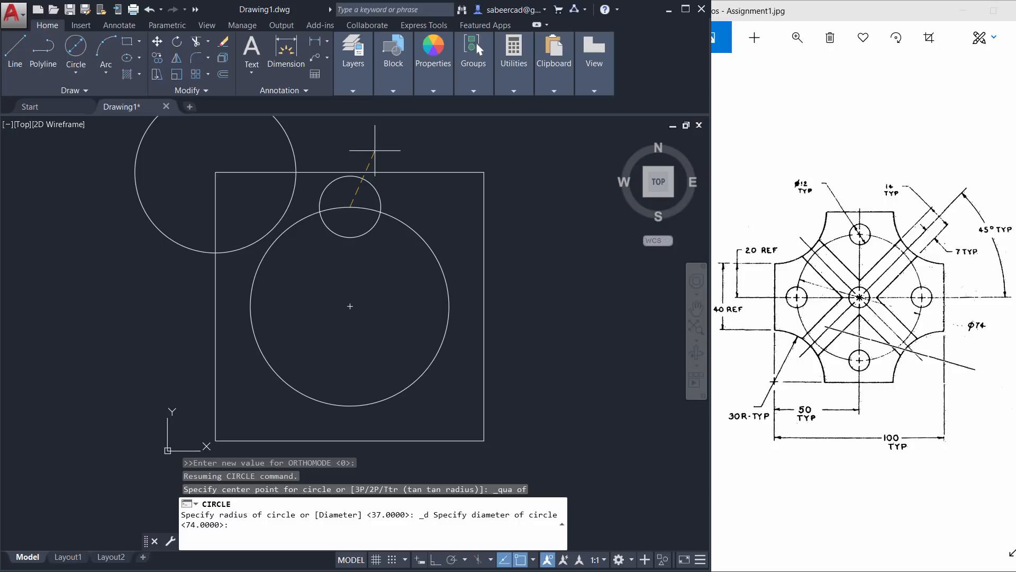
type("12")
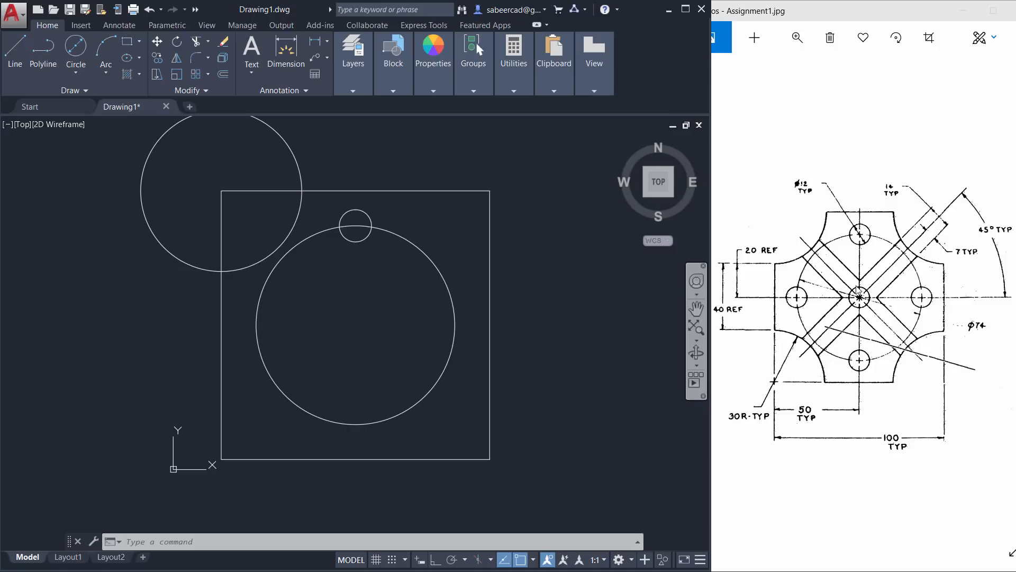
mouse_move(924, 228)
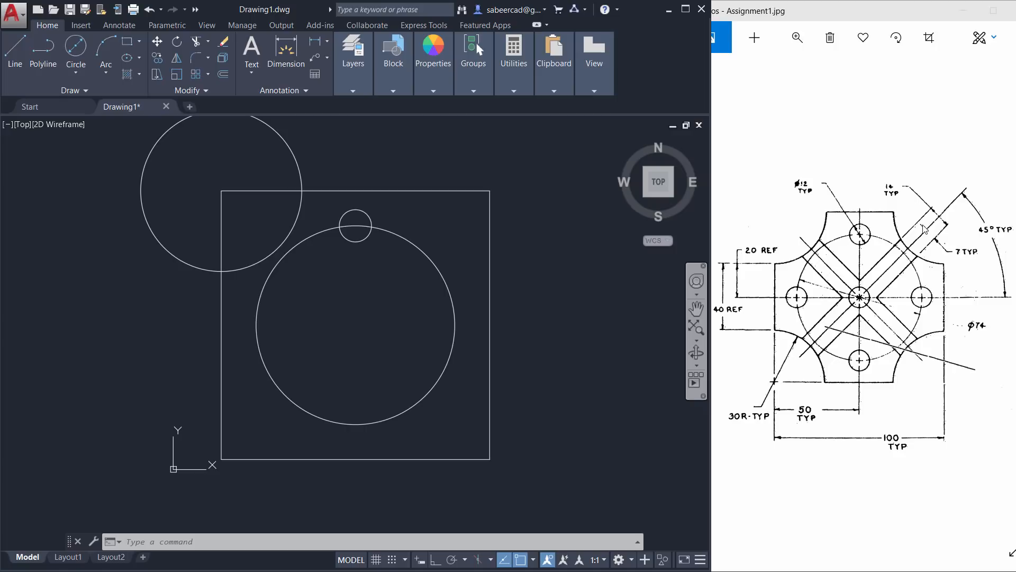
mouse_move(837, 285)
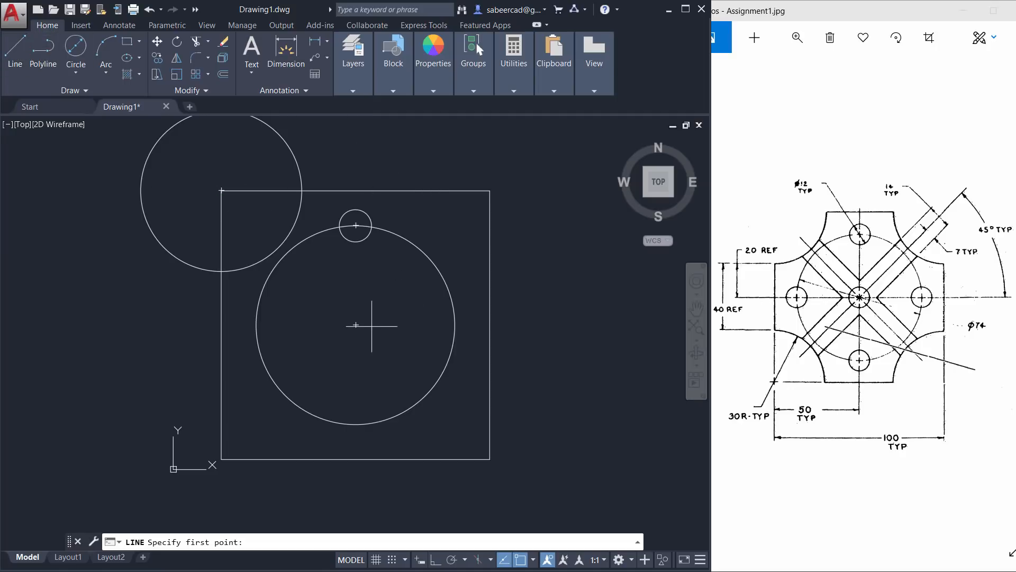
- Start the 45° diagonal line at the large circle's centre
left_click(371, 324)
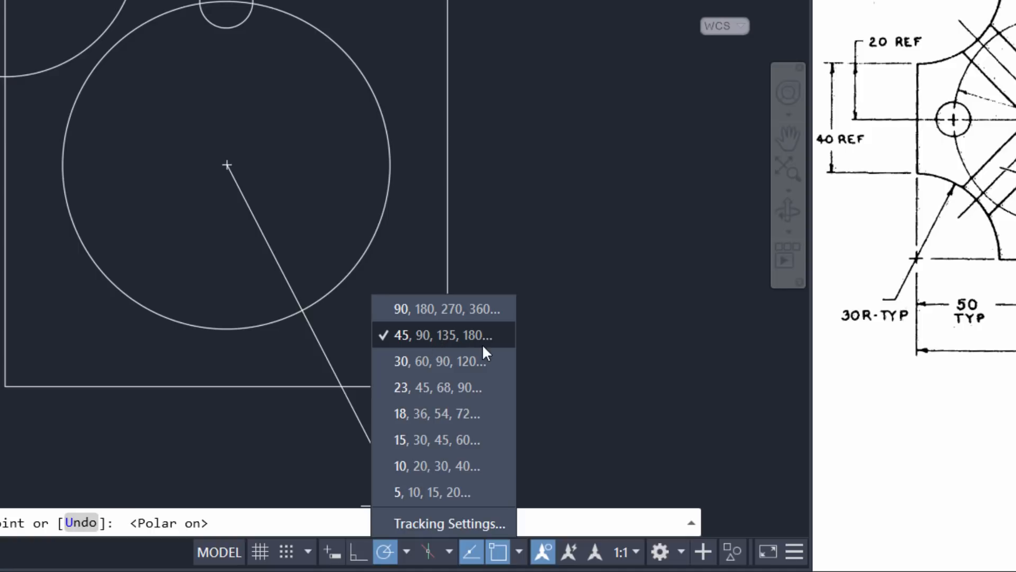
mouse_move(438, 347)
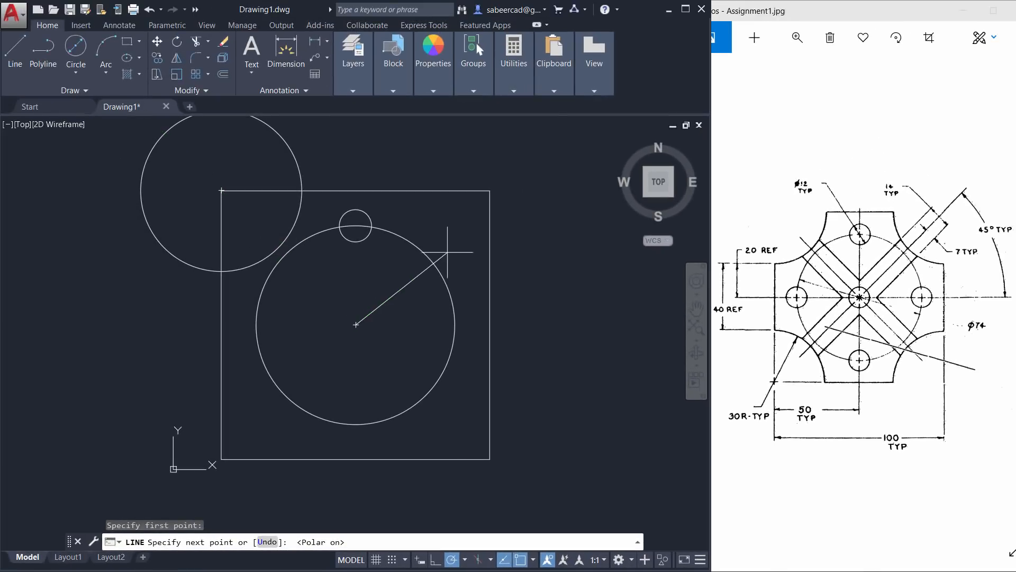
mouse_move(449, 228)
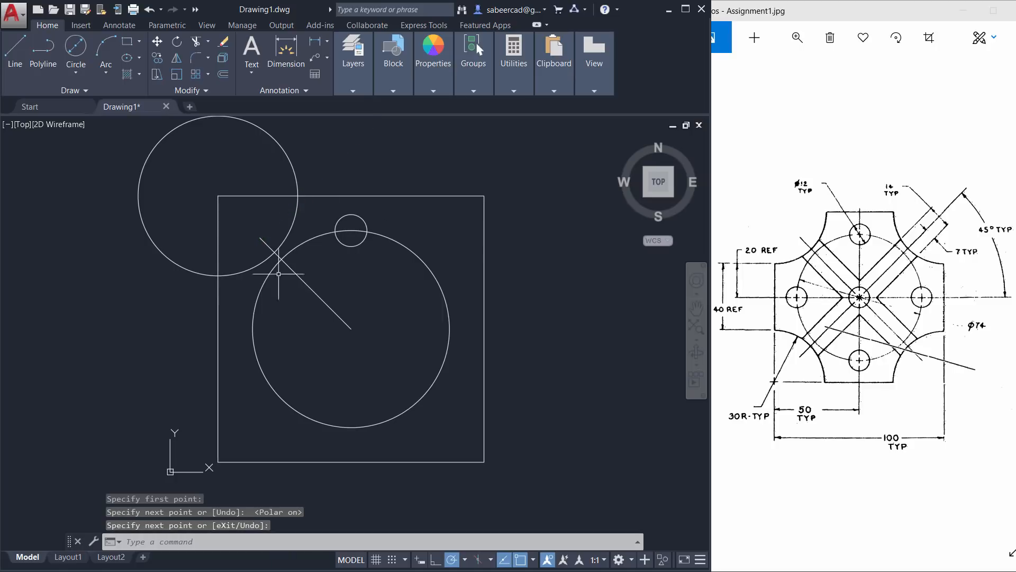
mouse_move(658, 354)
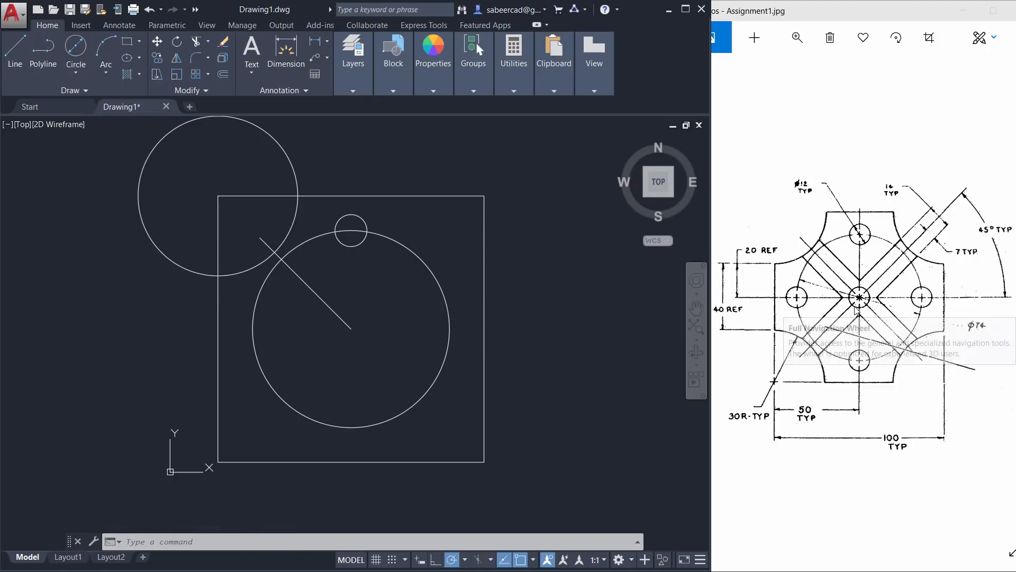
mouse_move(950, 262)
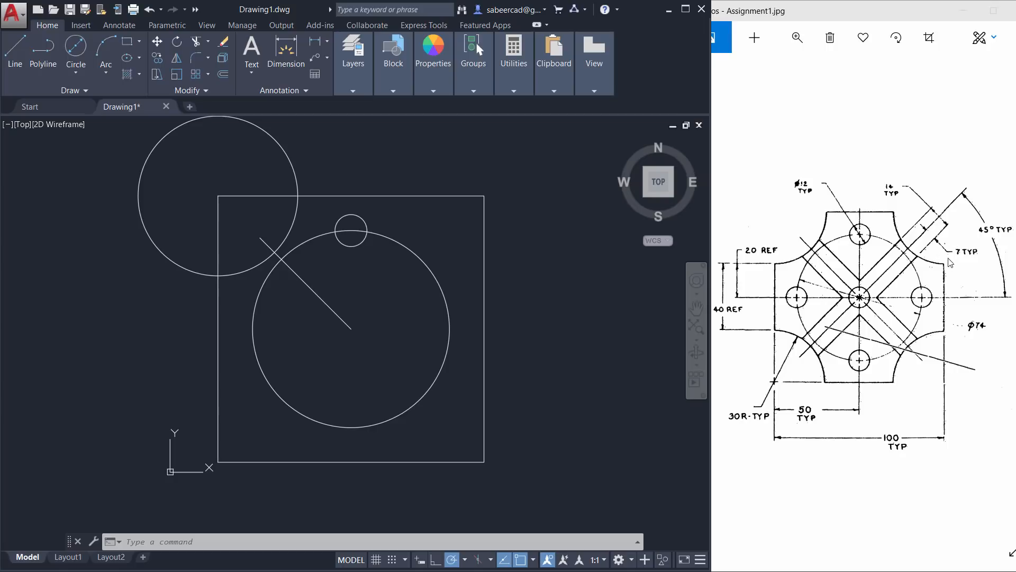
mouse_move(872, 217)
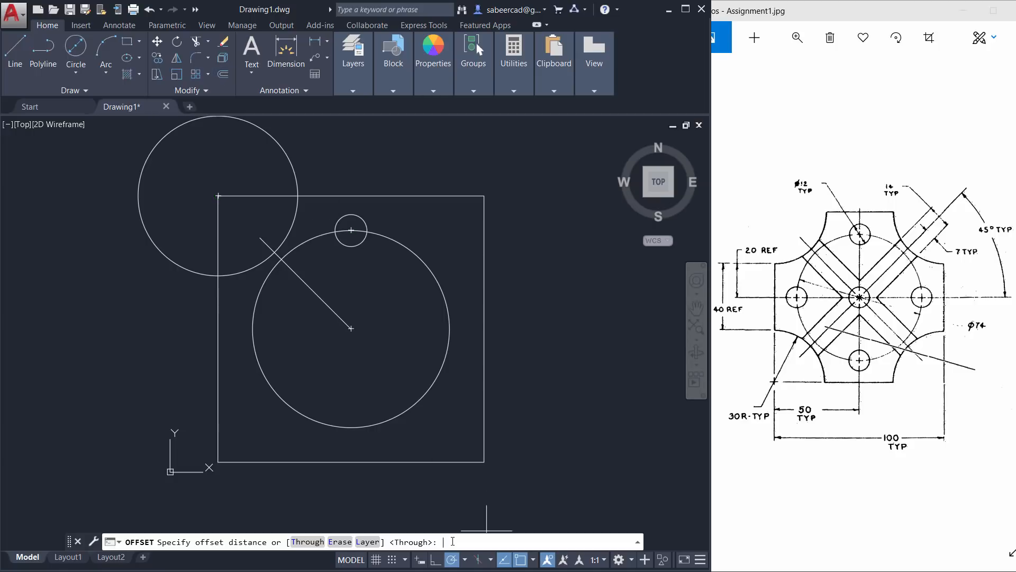
- Offset the diagonal line by 7 to create a slot edge
type("7")
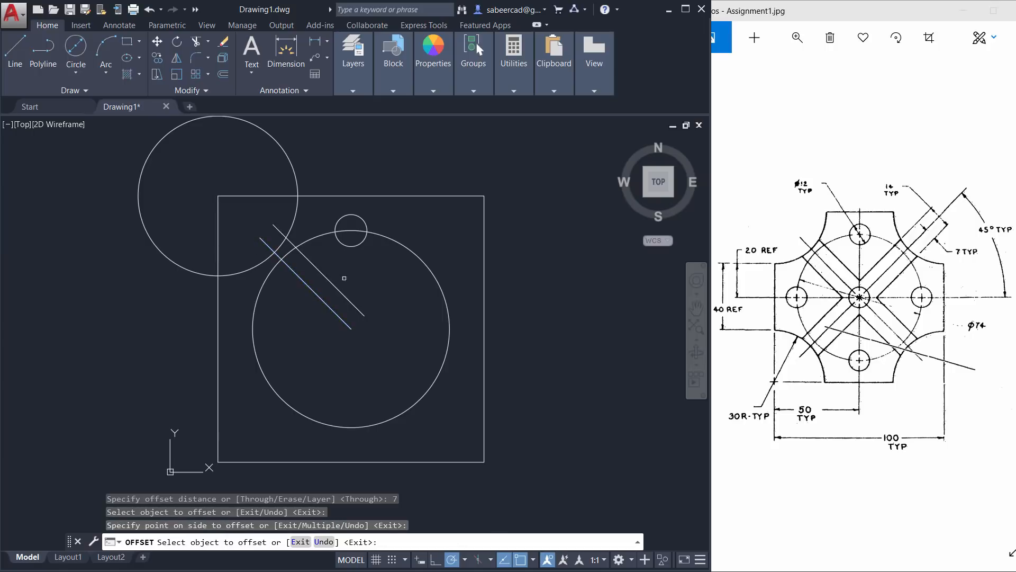
left_click(390, 374)
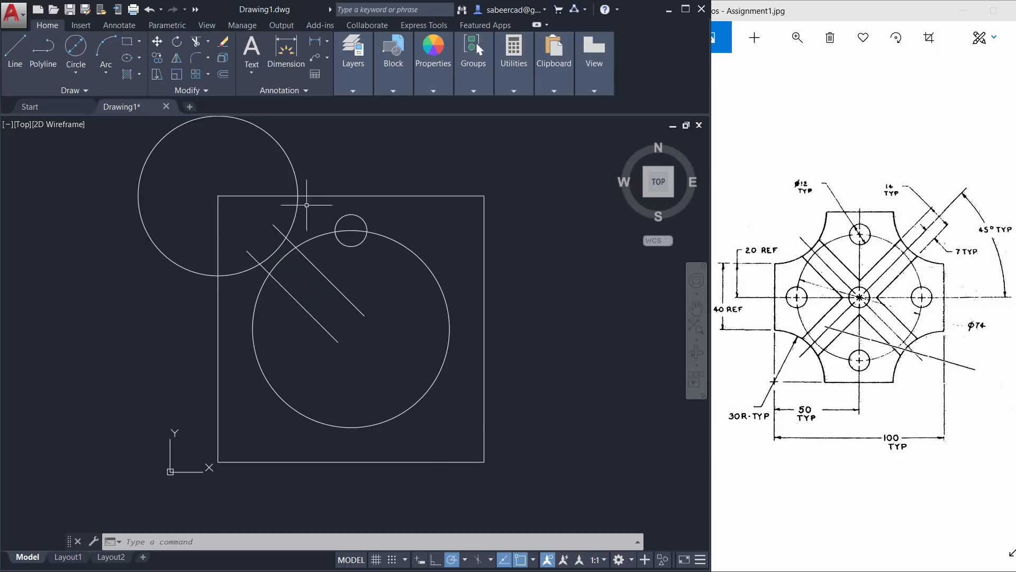
mouse_move(338, 277)
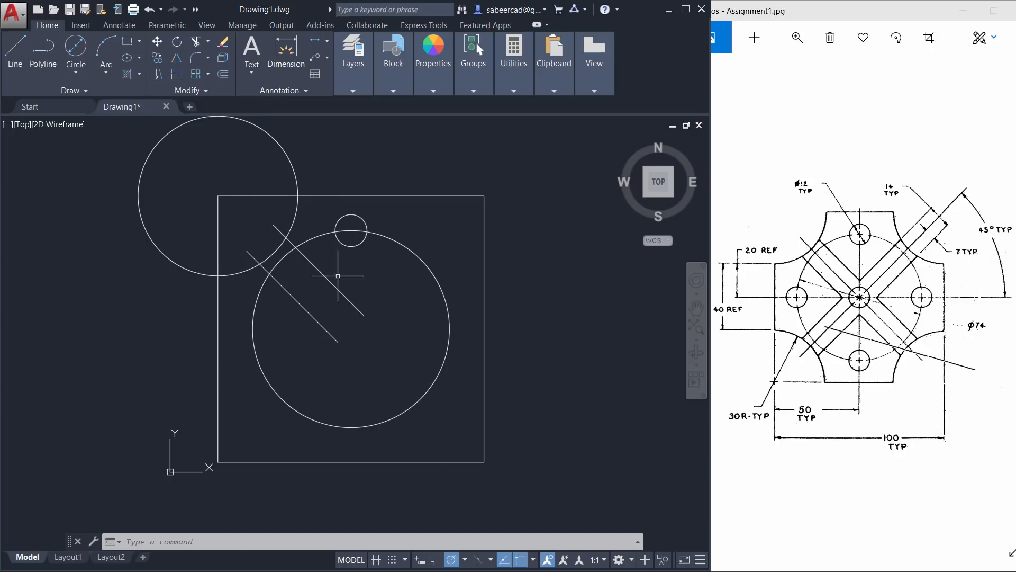
mouse_move(360, 404)
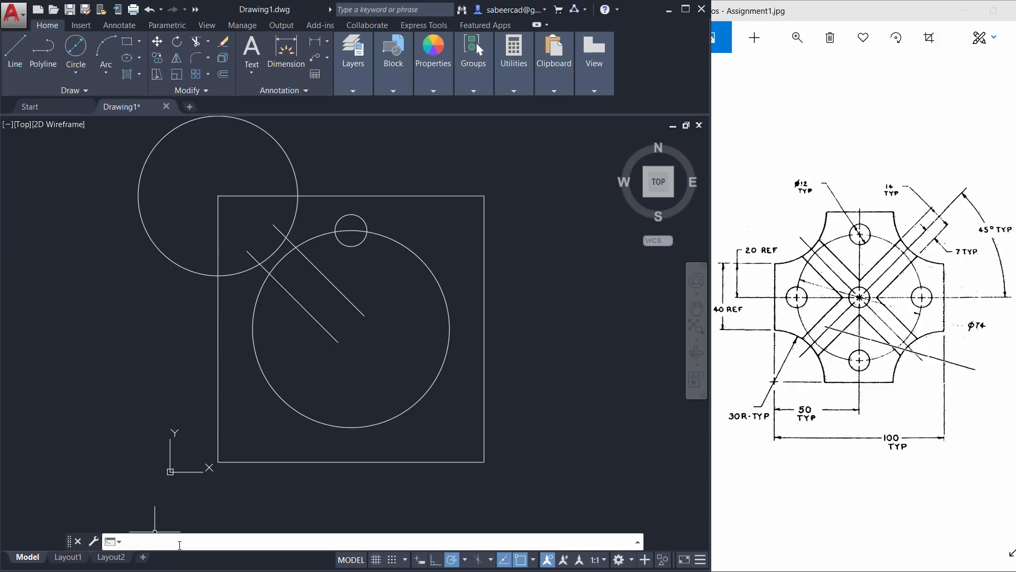
- Polar-array the hole, slot lines and corner circle, 4 items over 360°
type("ARRAY")
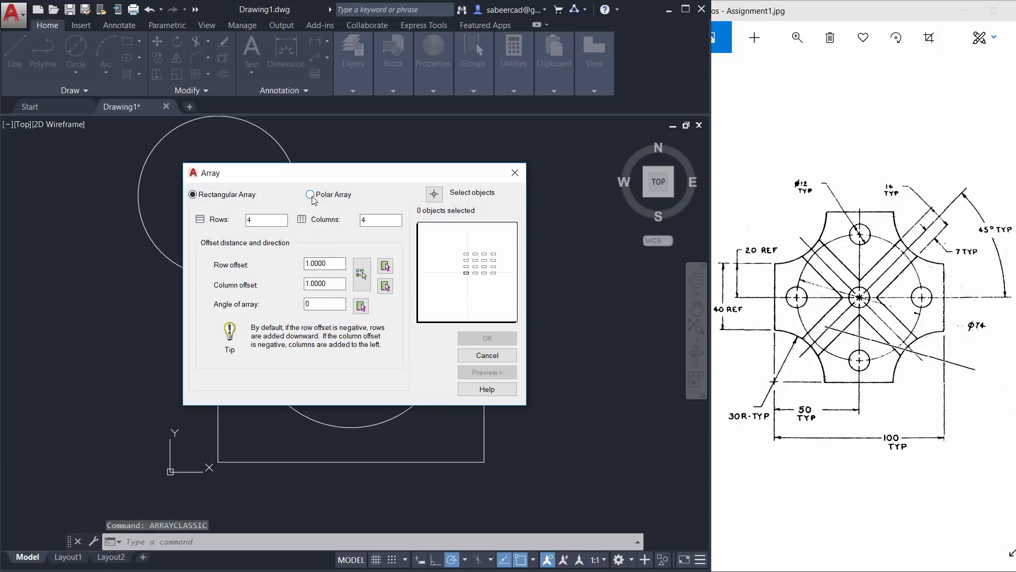
left_click(311, 194)
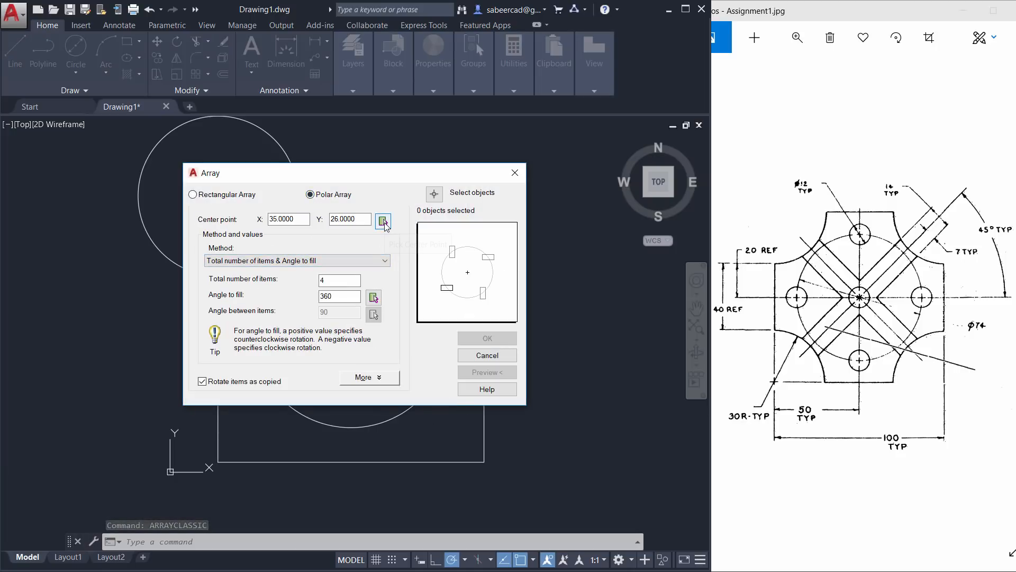
left_click(383, 221)
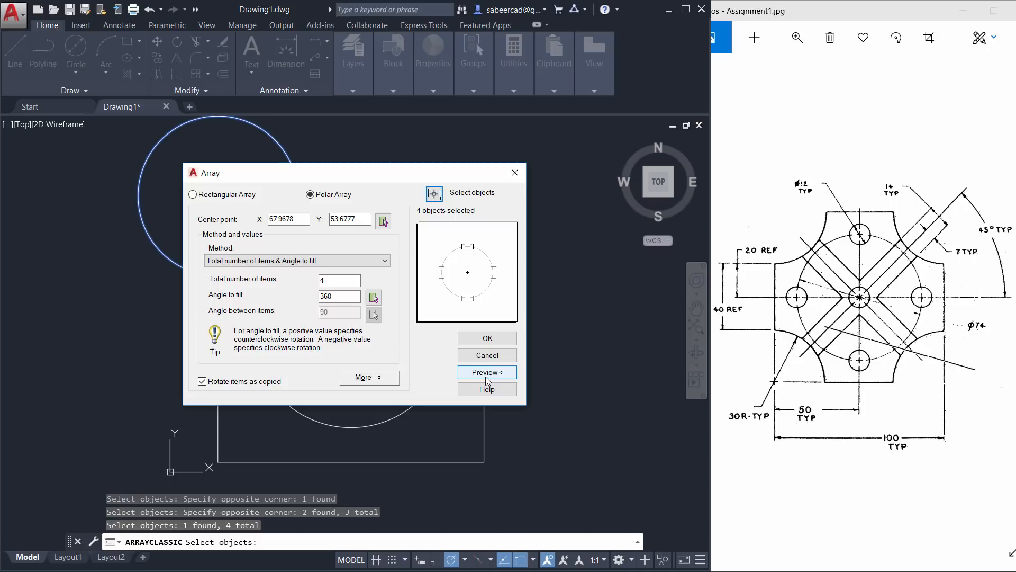
left_click(486, 371)
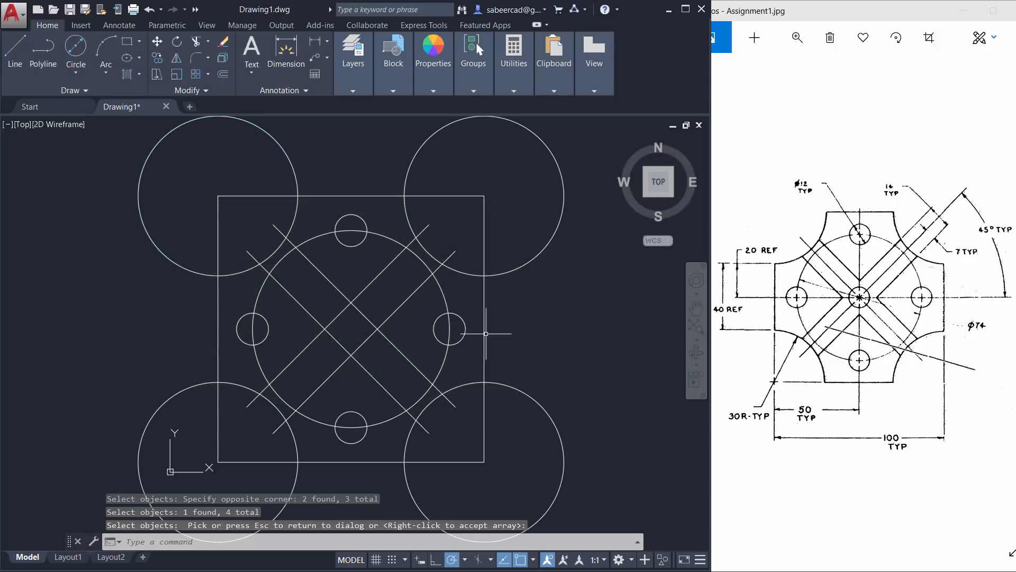
mouse_move(483, 271)
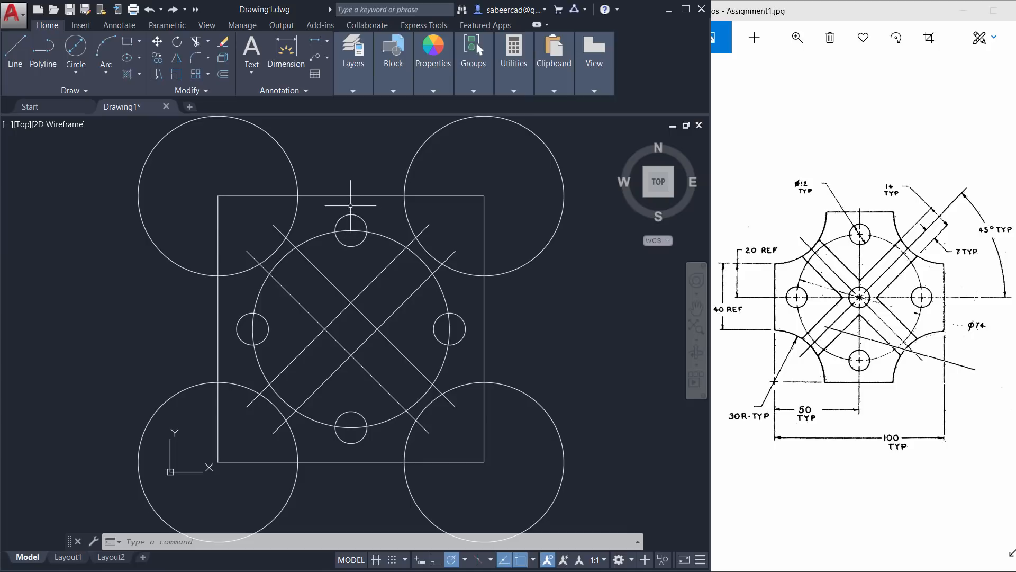
- Fence-trim the top-left and top-right corner circles, edges and slot segments
left_click(196, 41)
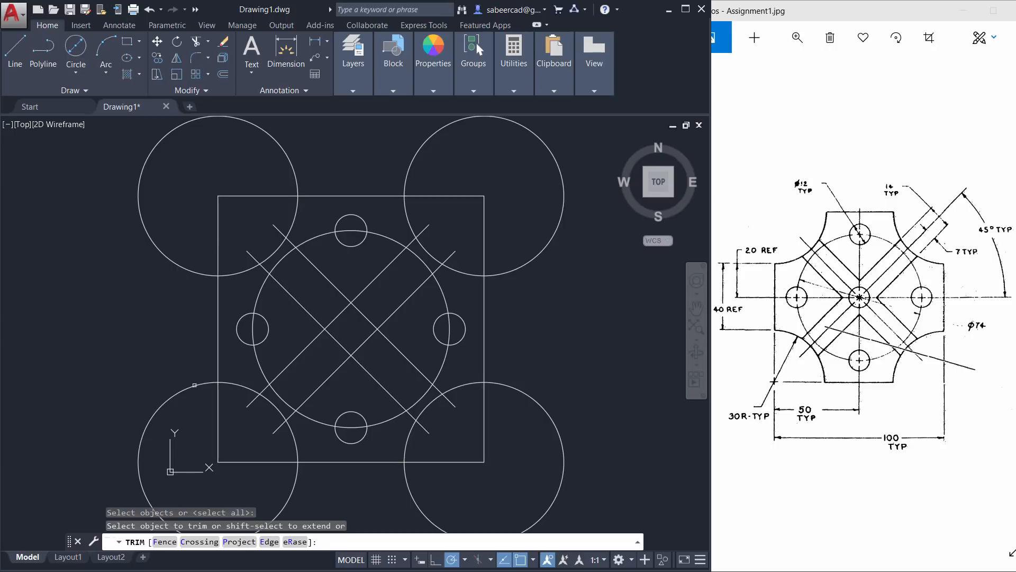
type("F")
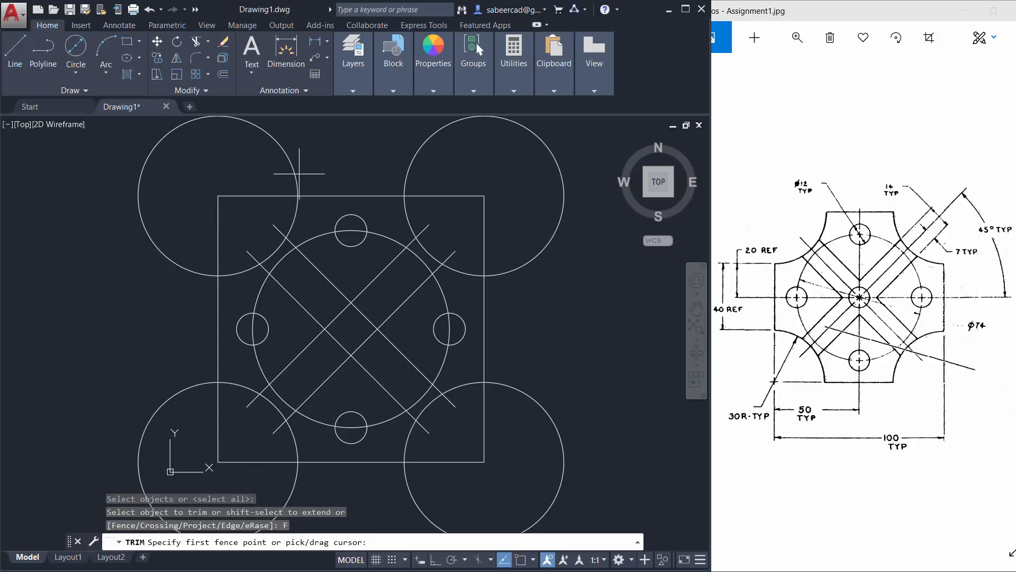
left_click(258, 260)
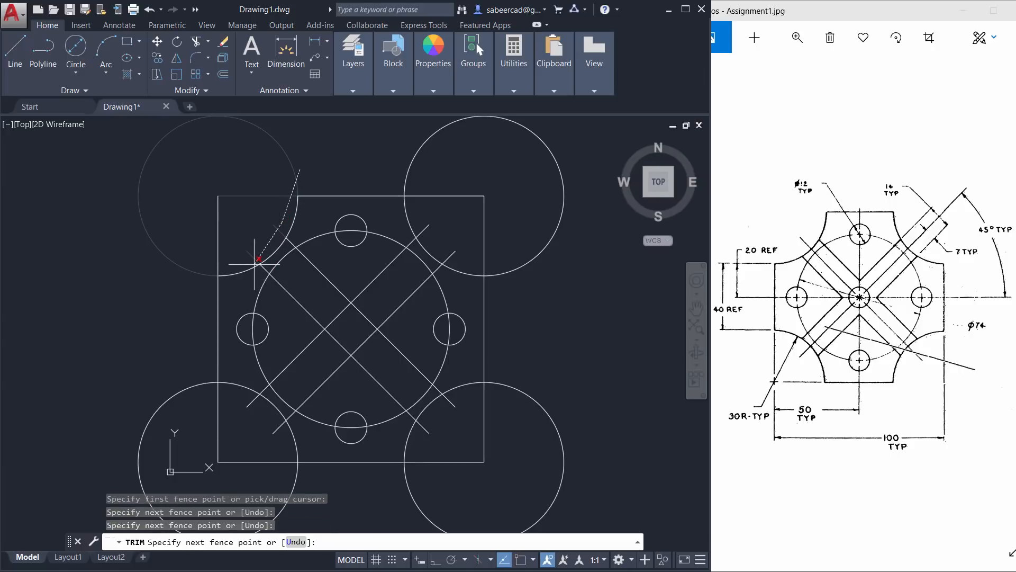
left_click(162, 265)
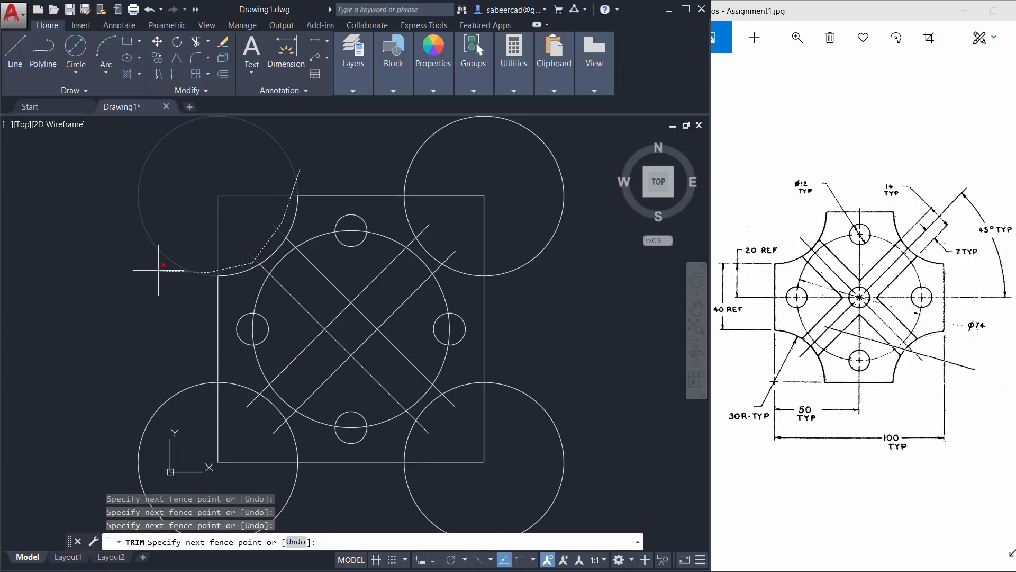
left_click(327, 134)
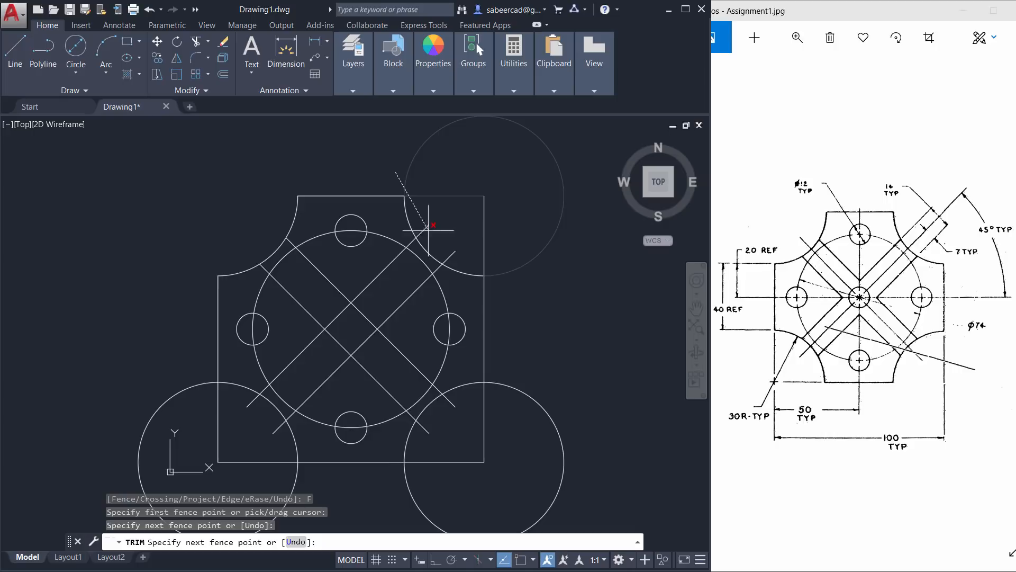
left_click(577, 176)
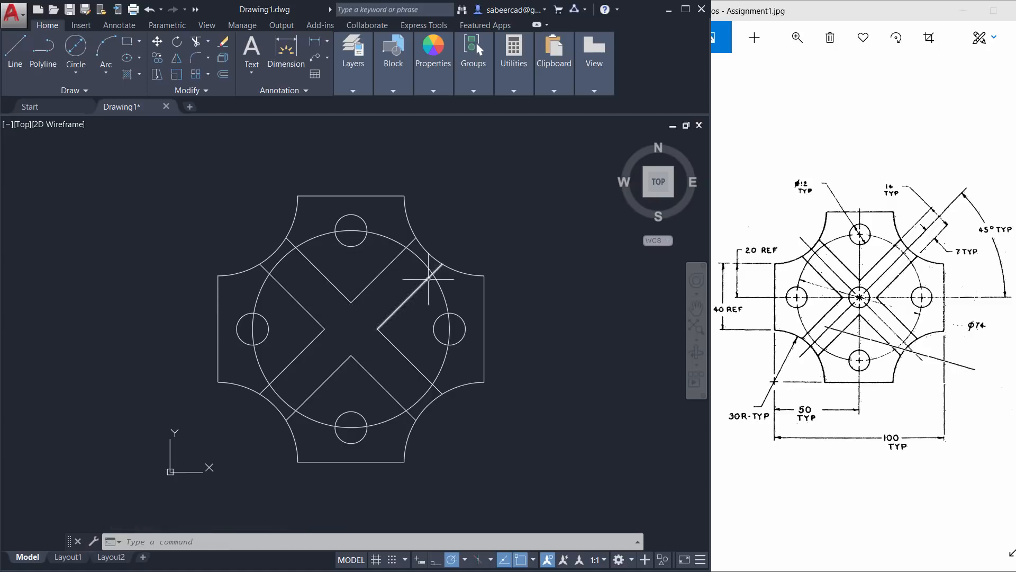
mouse_move(216, 123)
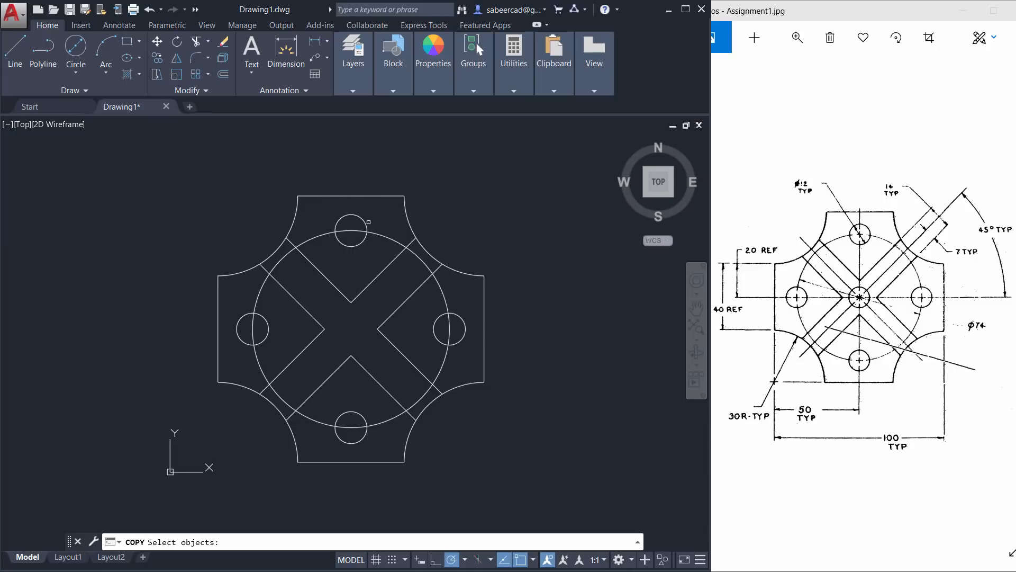
- Copy the top 12-diameter hole to the plate centre
left_click(351, 229)
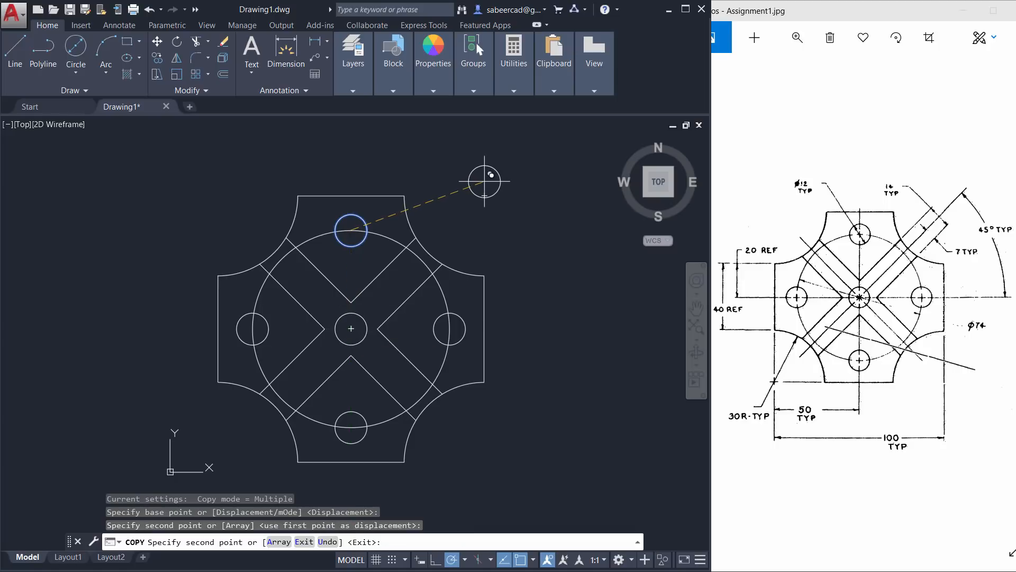
key("Escape")
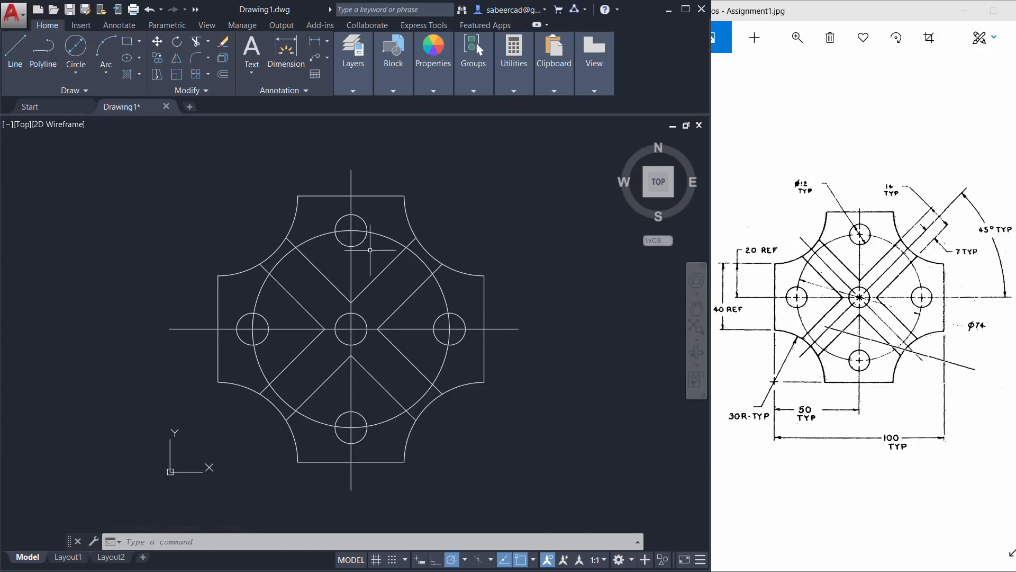
mouse_move(472, 285)
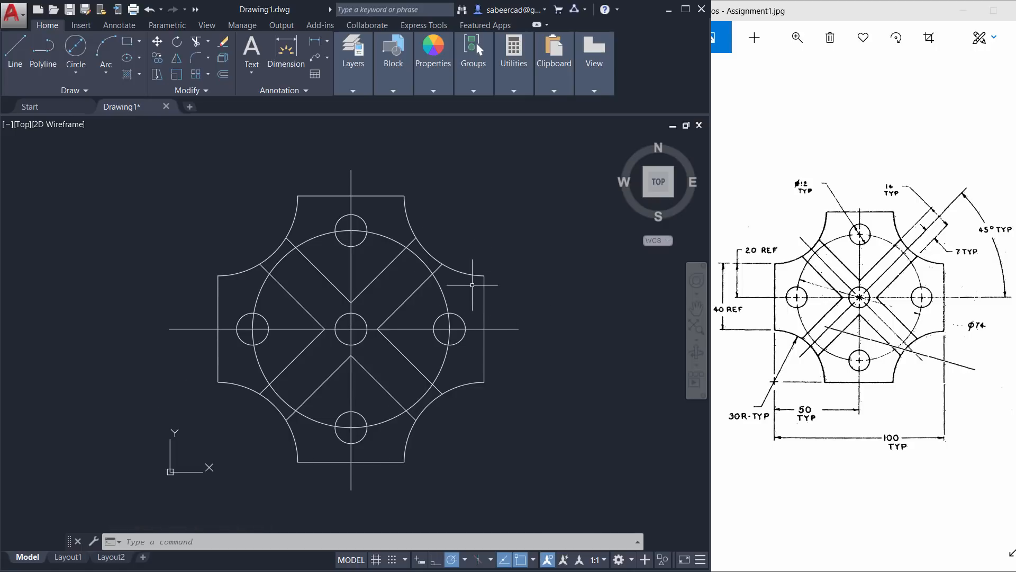
mouse_move(461, 176)
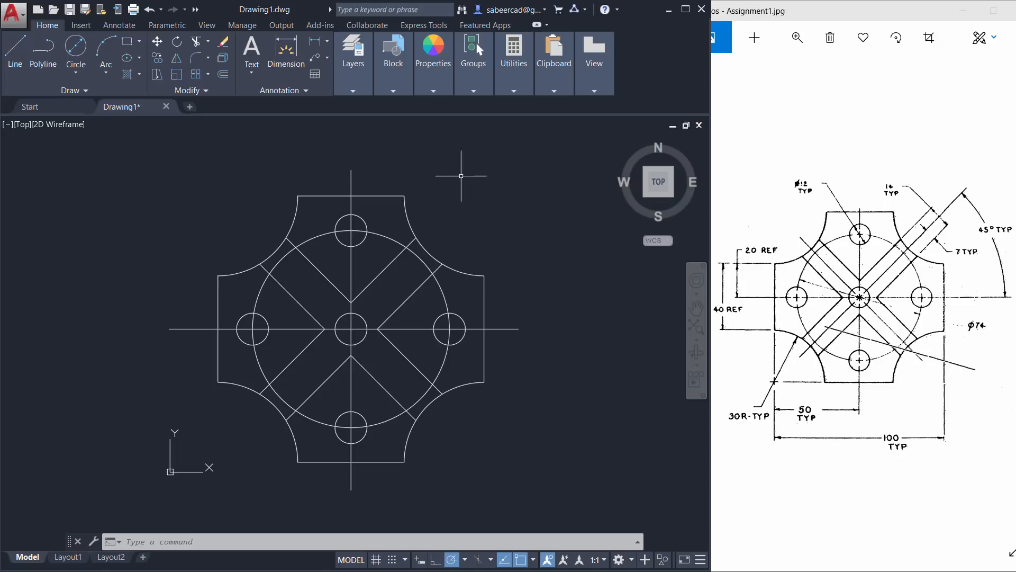
- Load the CENTER2 linetype through the Linetype Manager
left_click(433, 63)
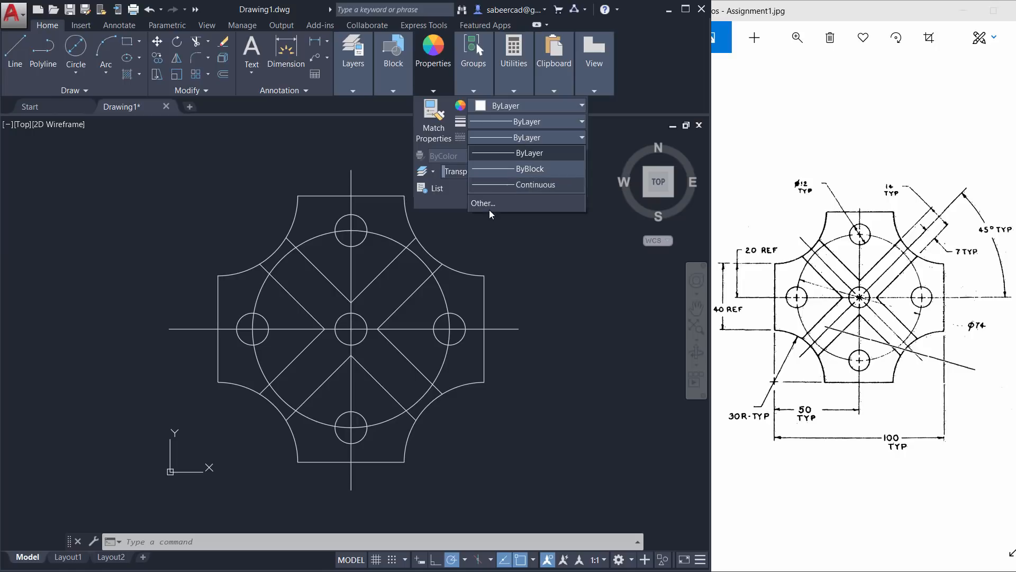
left_click(483, 203)
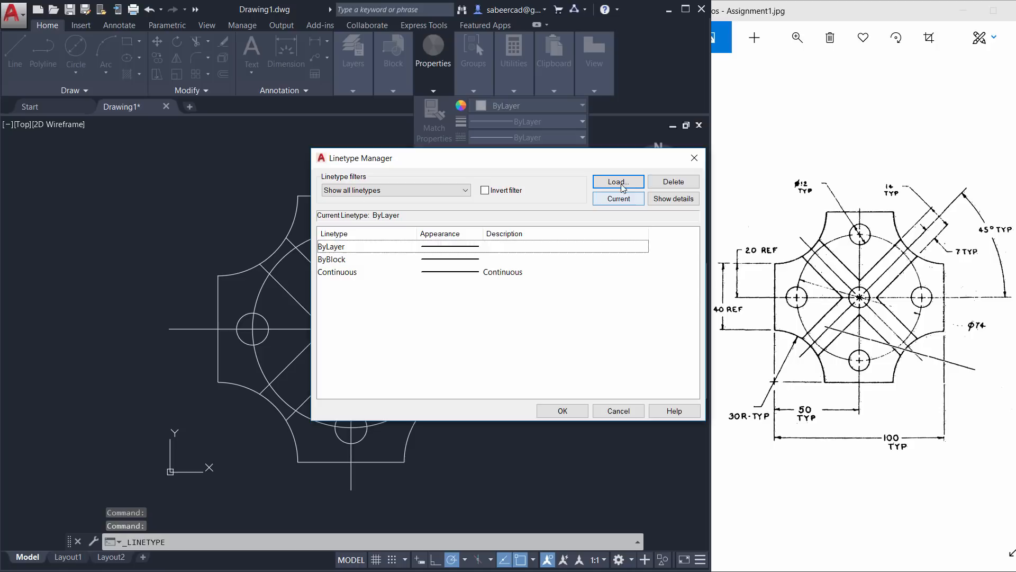
left_click(616, 181)
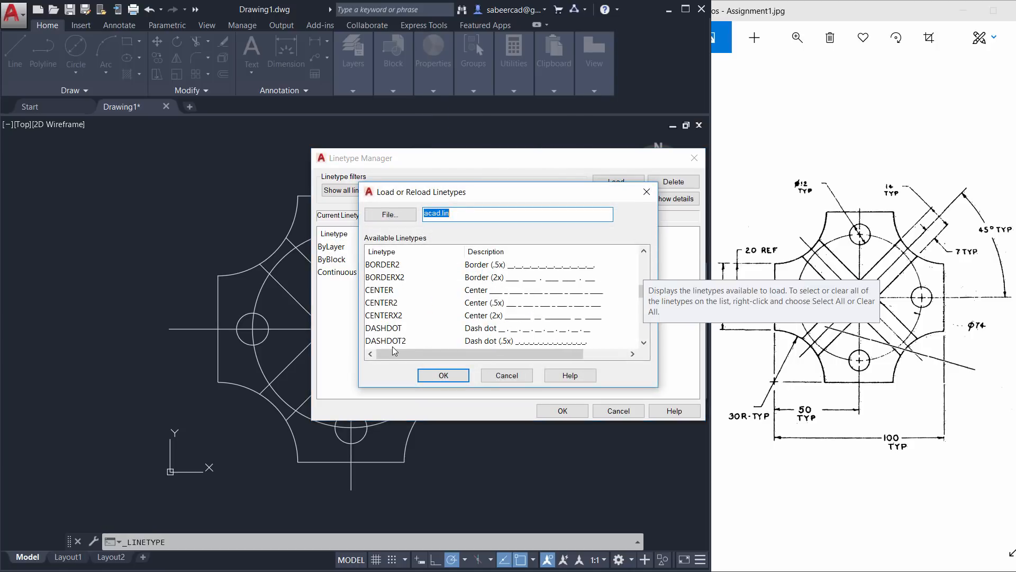
left_click(381, 303)
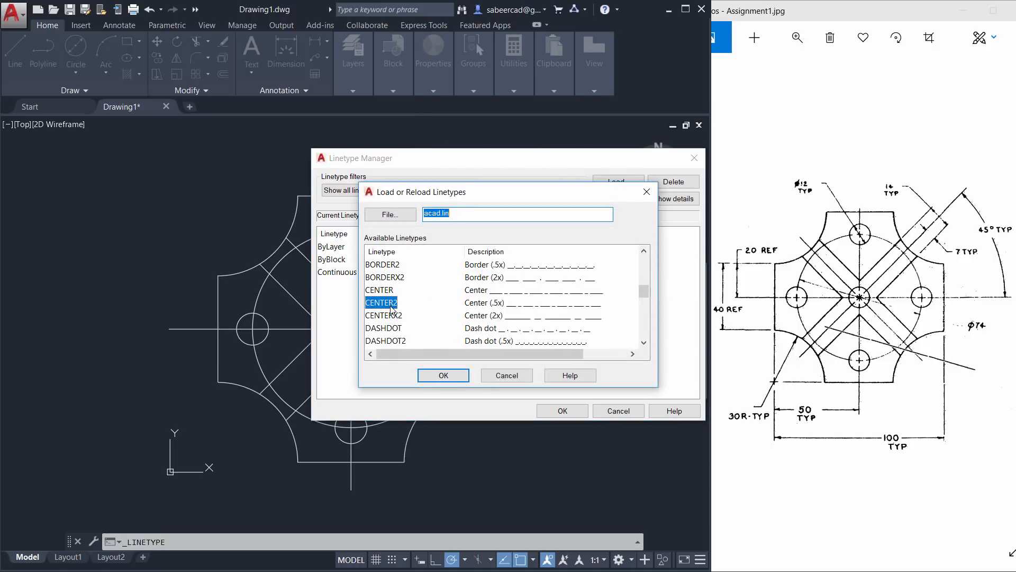
left_click(443, 375)
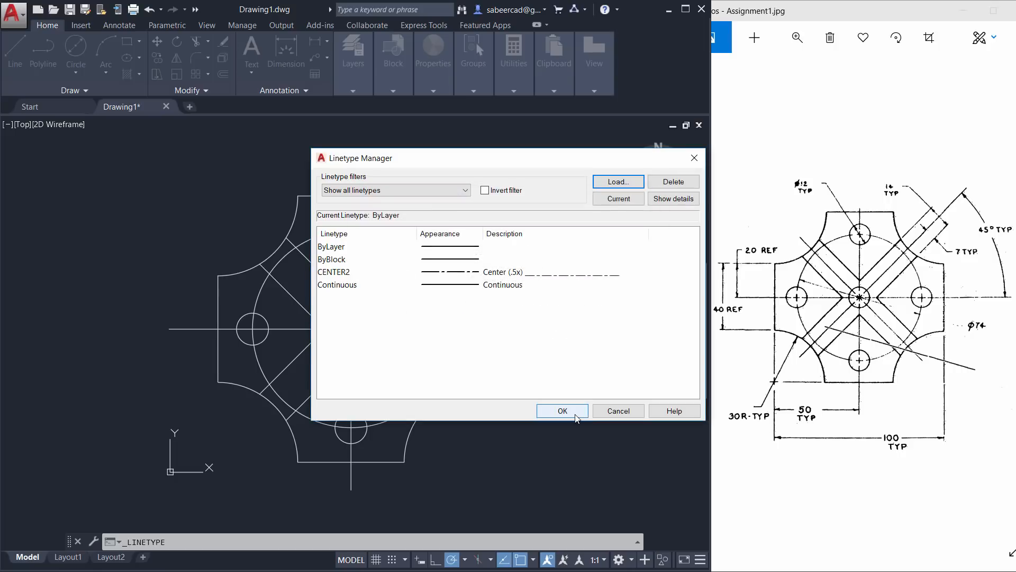
left_click(561, 410)
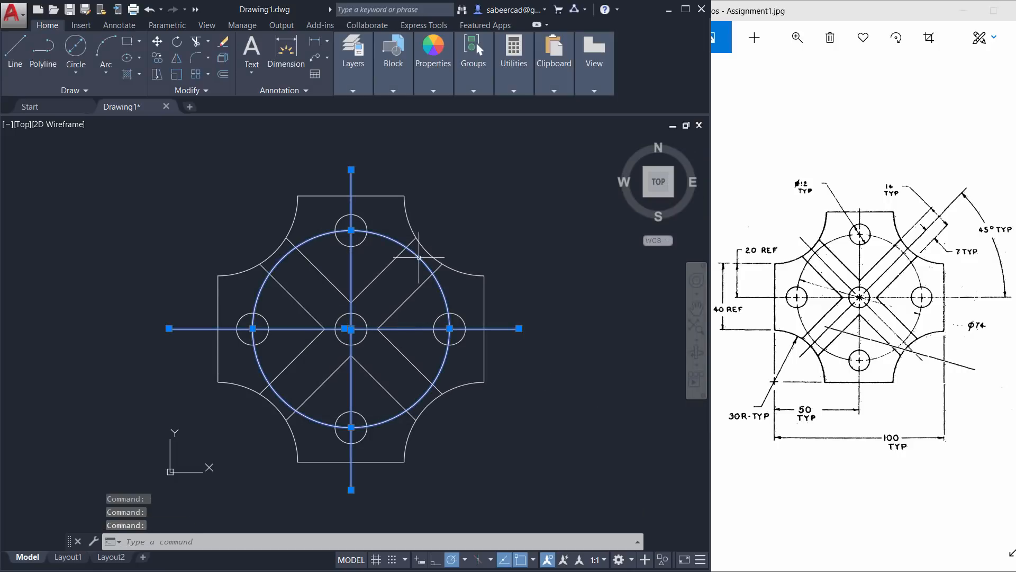
- Give the two axis lines and the 74 circle the CENTER2 dashed linetype
left_click(433, 52)
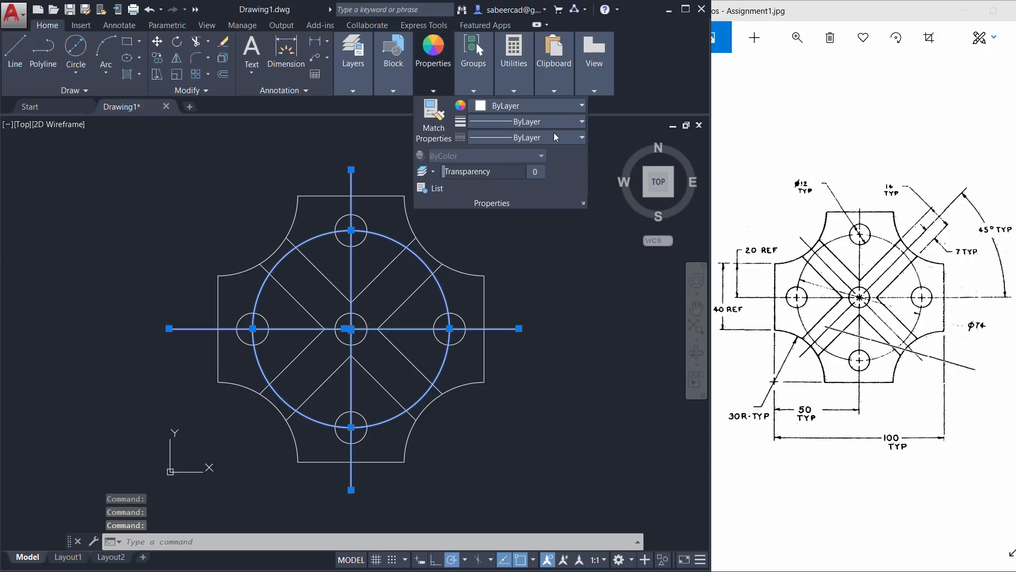
left_click(527, 137)
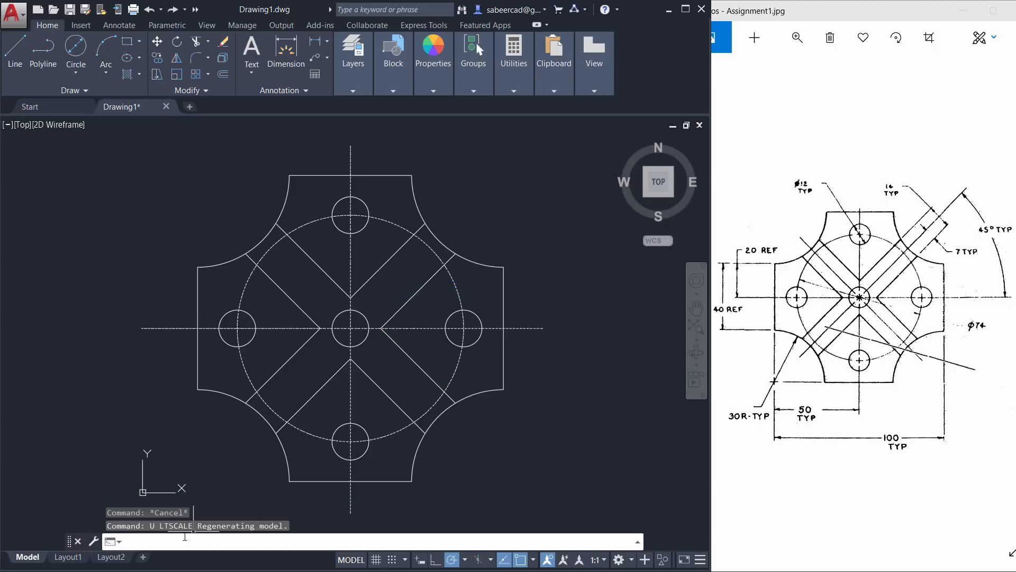
- Set LTSCALE to 15 so the centre-line dashes appear longer
type("LT")
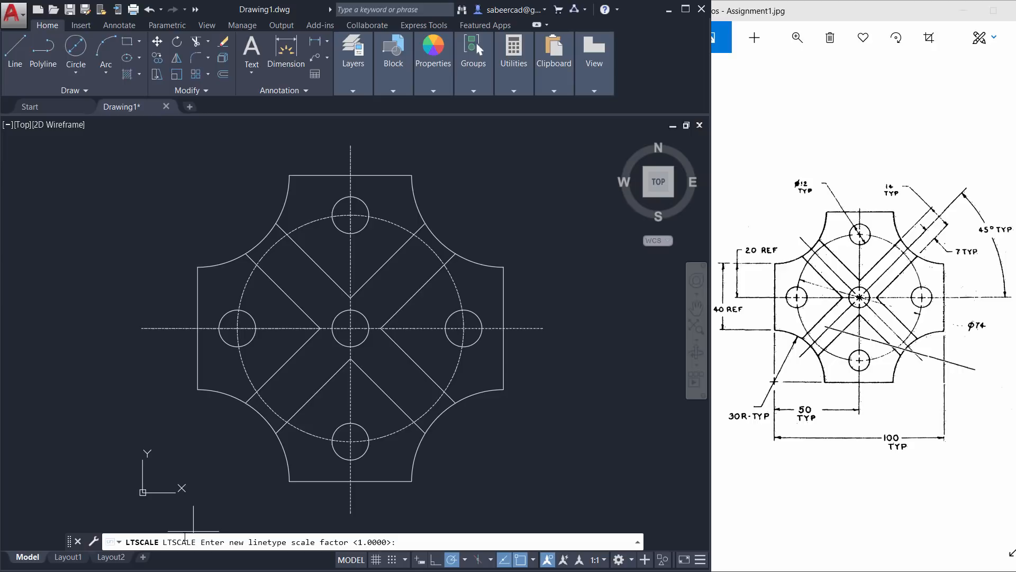
type("15")
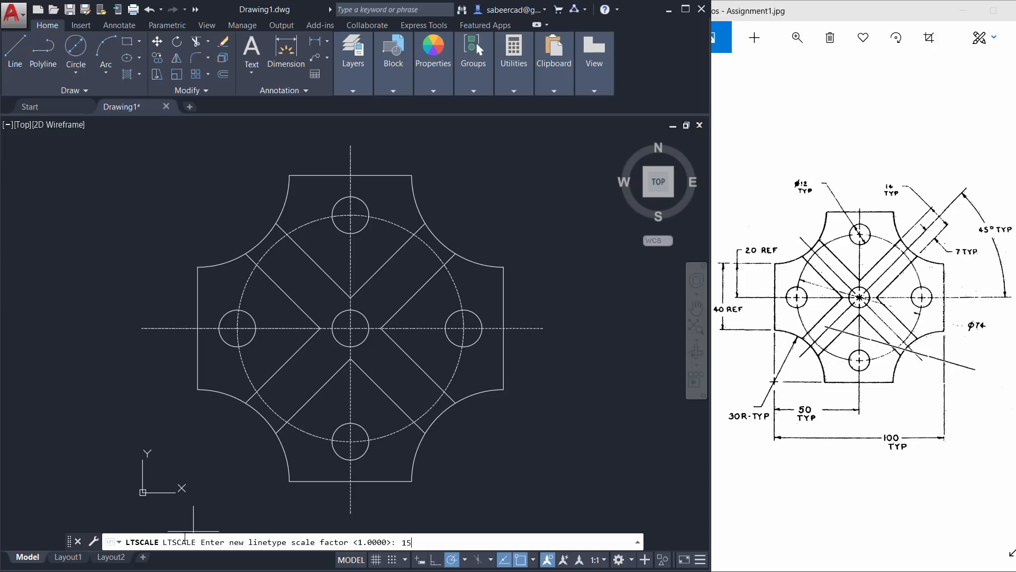
key("enter")
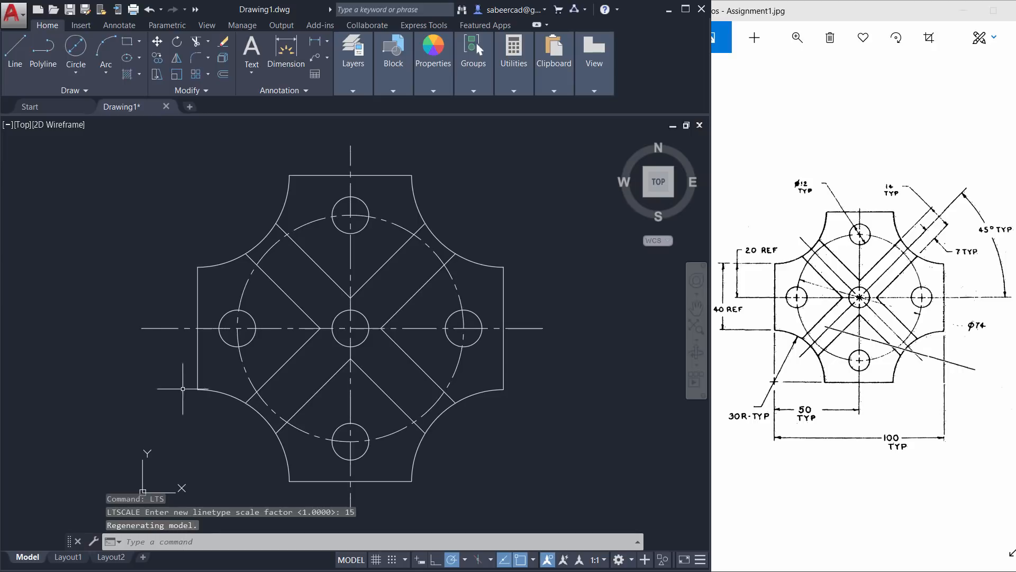
mouse_move(595, 410)
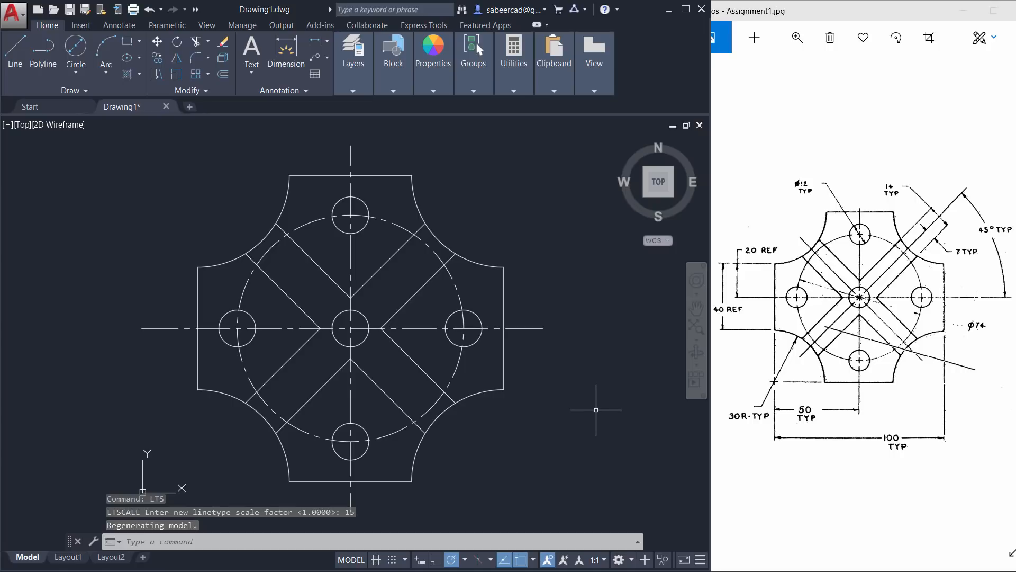